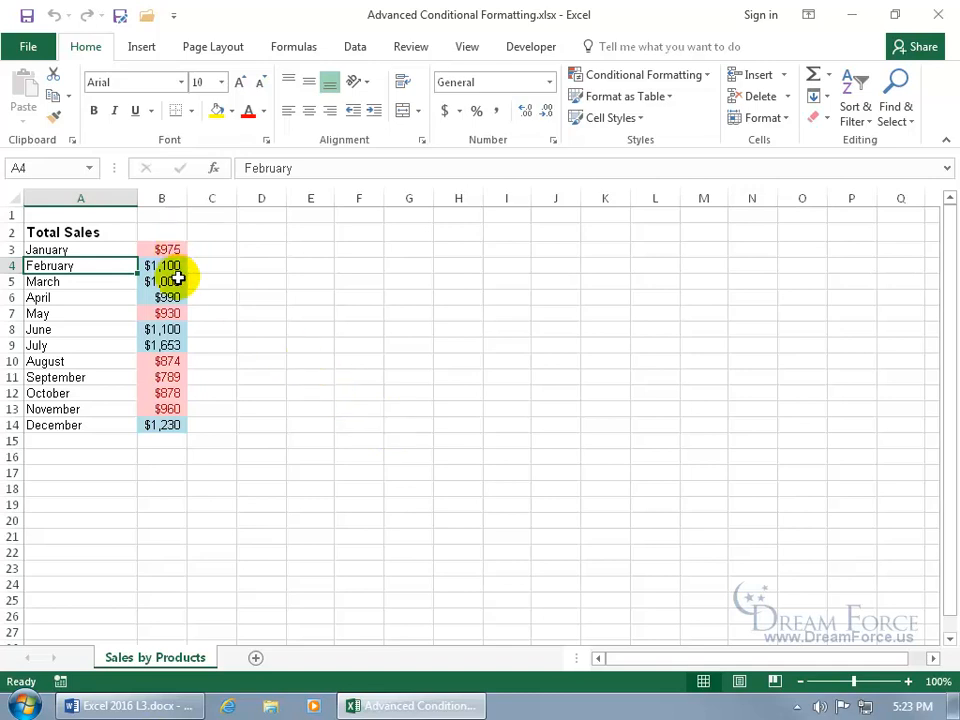
Step: Select the month names January through December in cells A3:A14
drag(80, 265, 80, 390)
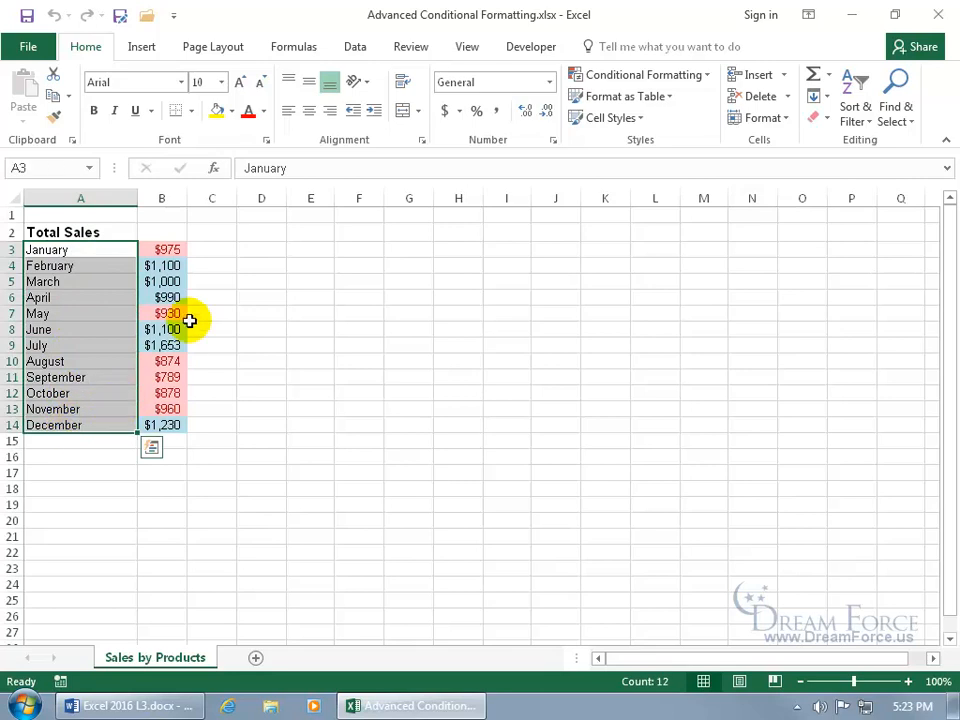
mouse_move(105, 296)
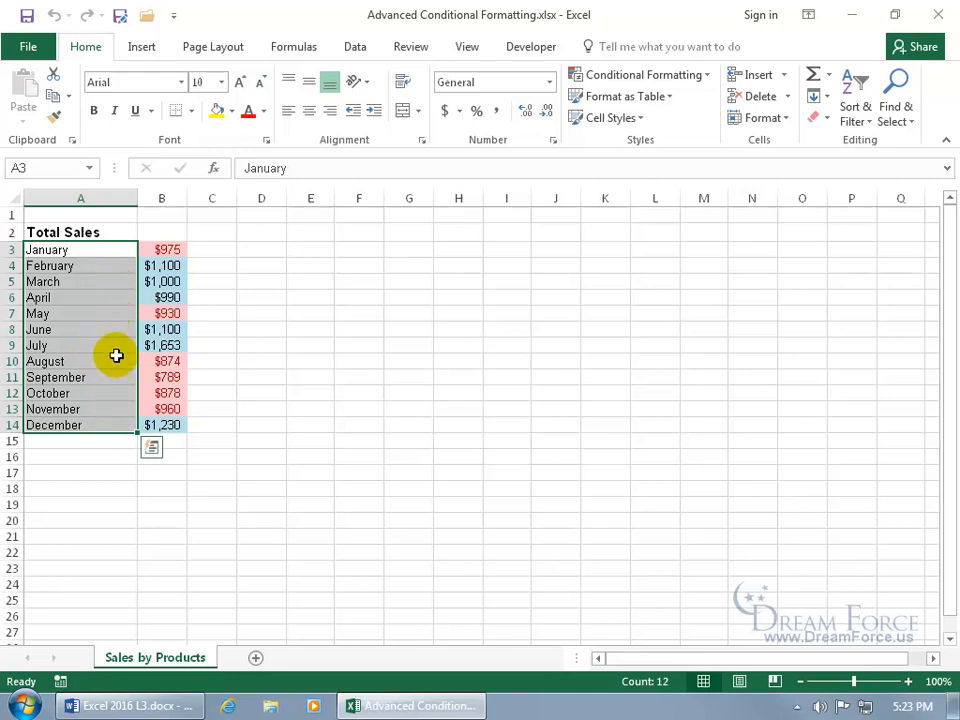
mouse_move(181, 188)
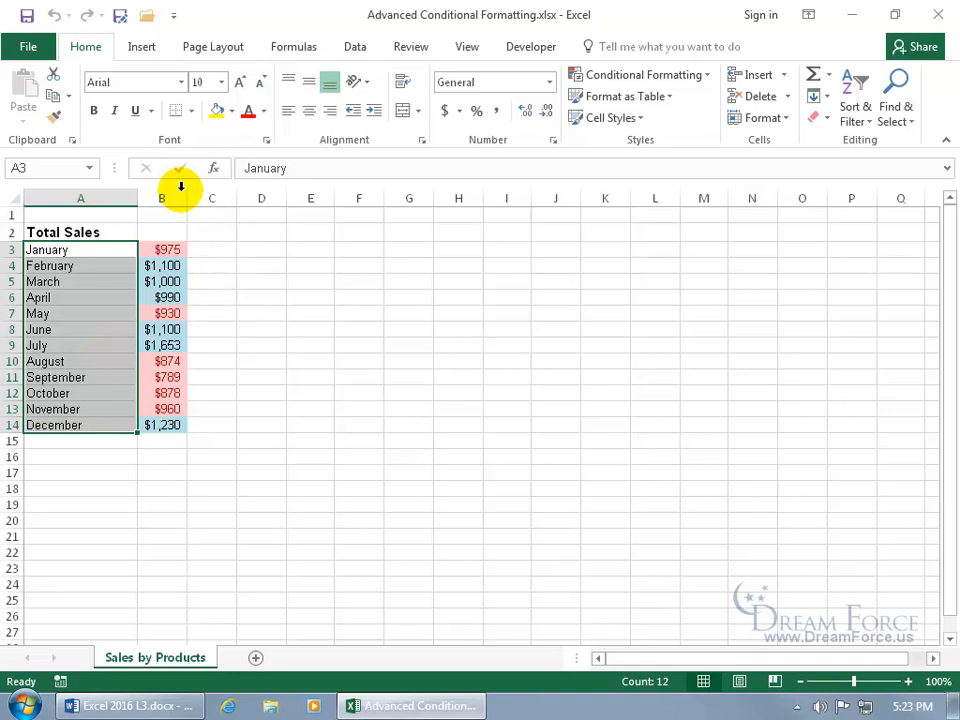
mouse_move(700, 110)
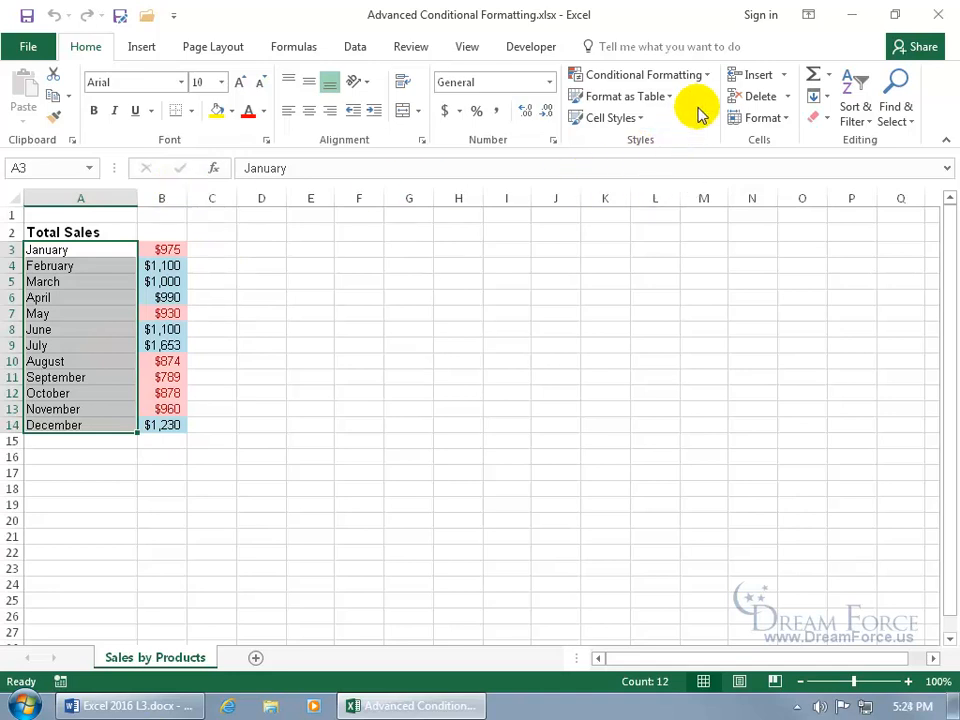
Step: Start a new 'Use a formula' conditional formatting rule with condition =b3>1000
click(640, 74)
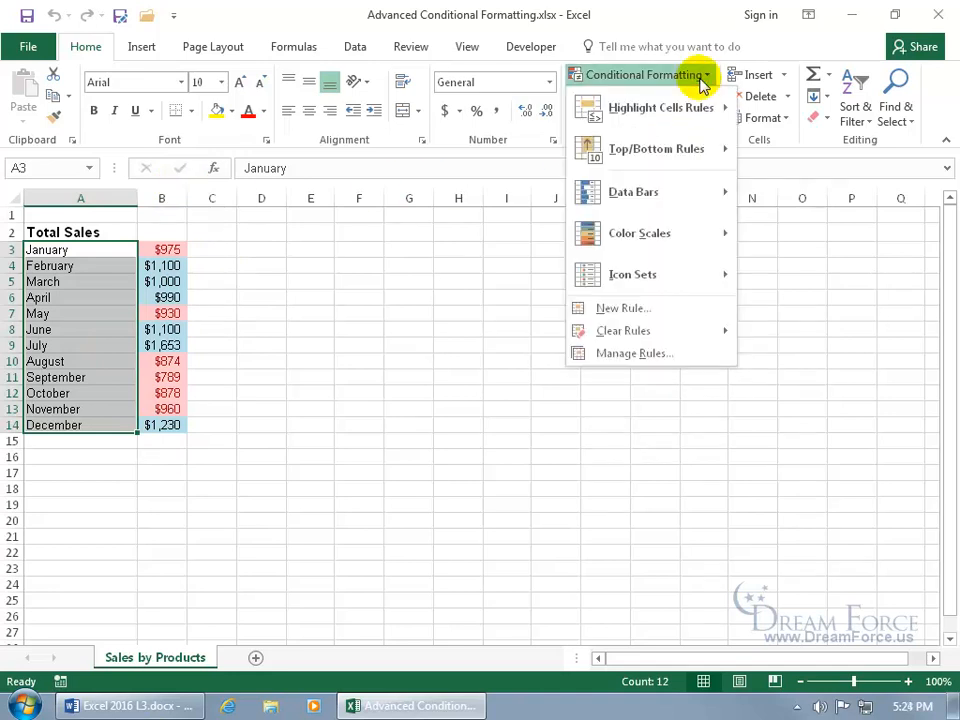
click(622, 308)
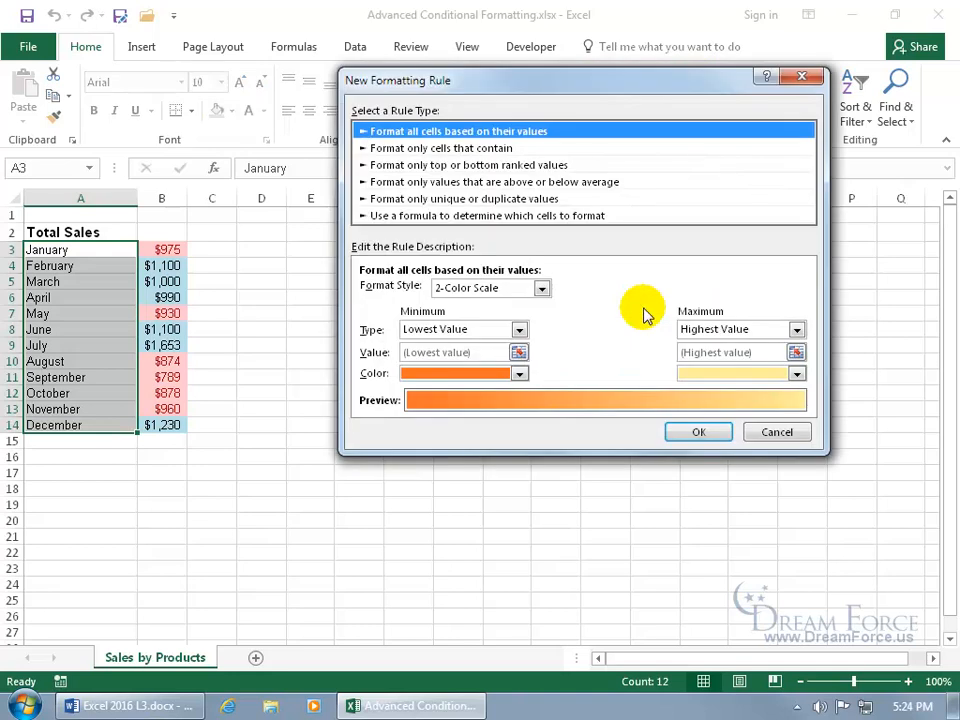
click(486, 215)
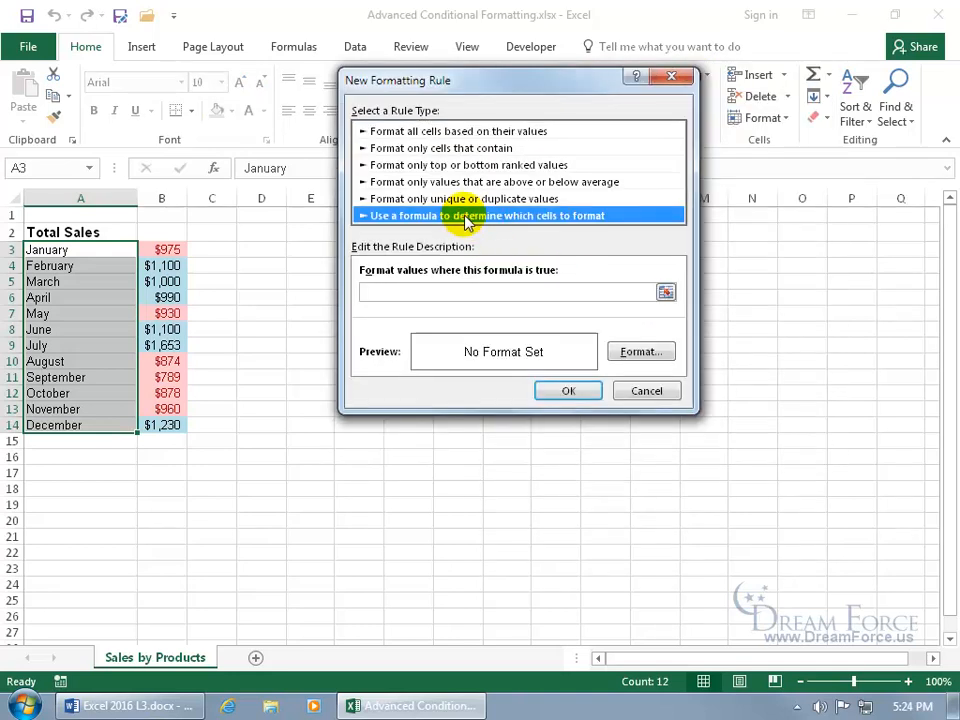
mouse_move(415, 287)
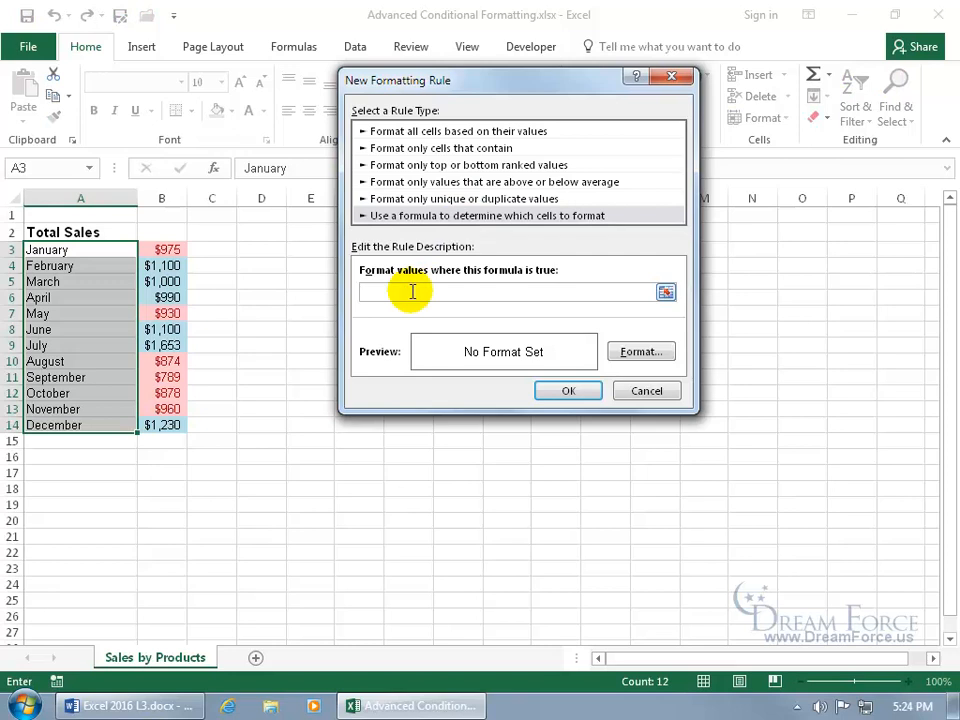
mouse_move(215, 253)
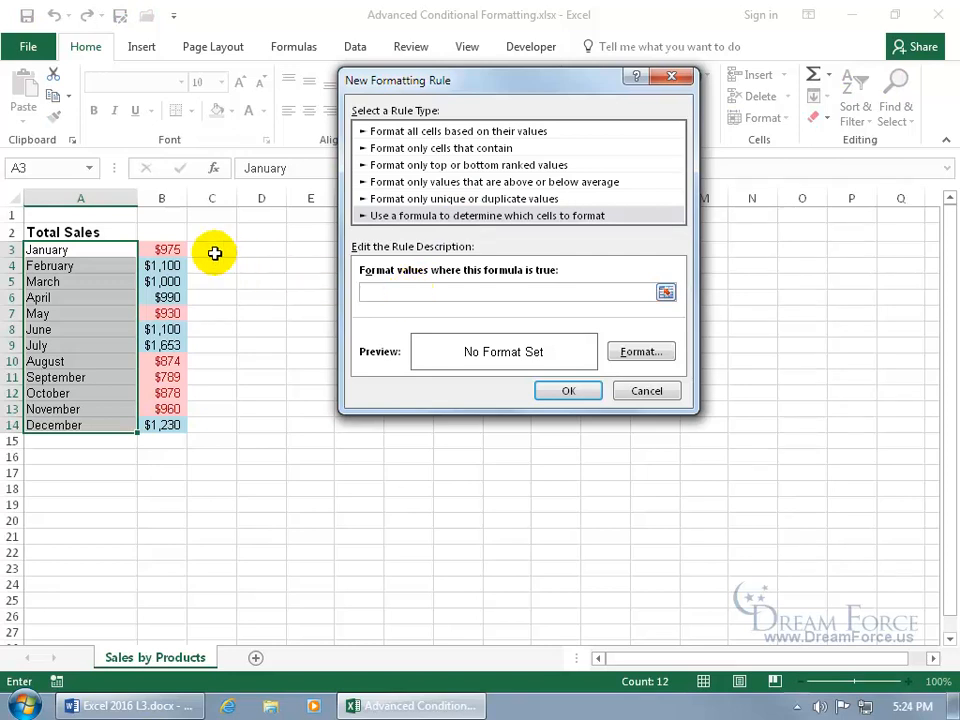
mouse_move(180, 250)
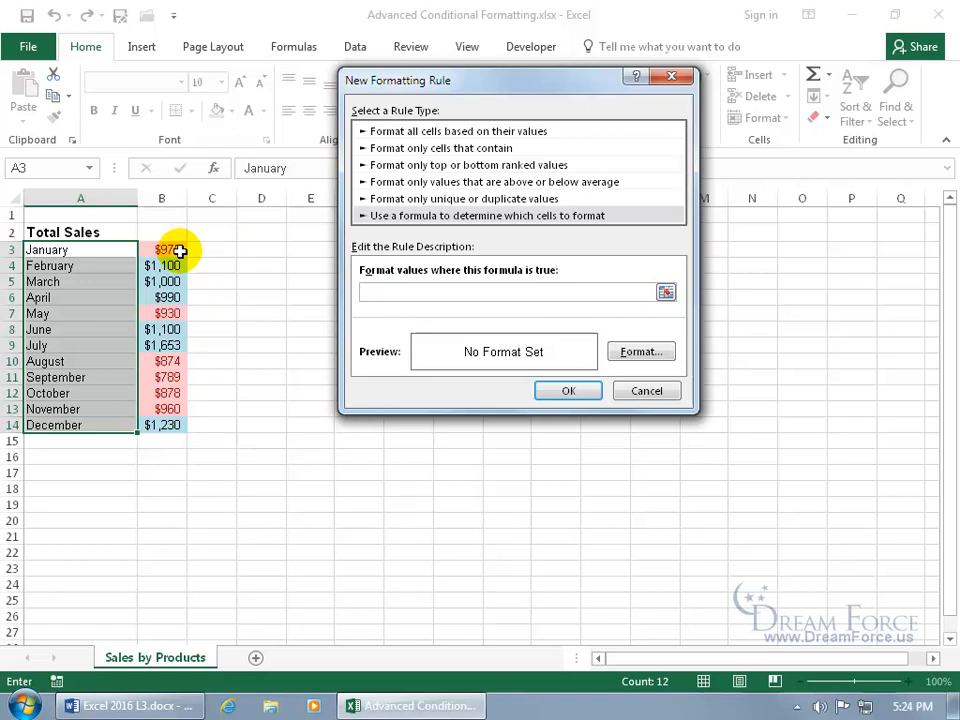
mouse_move(208, 255)
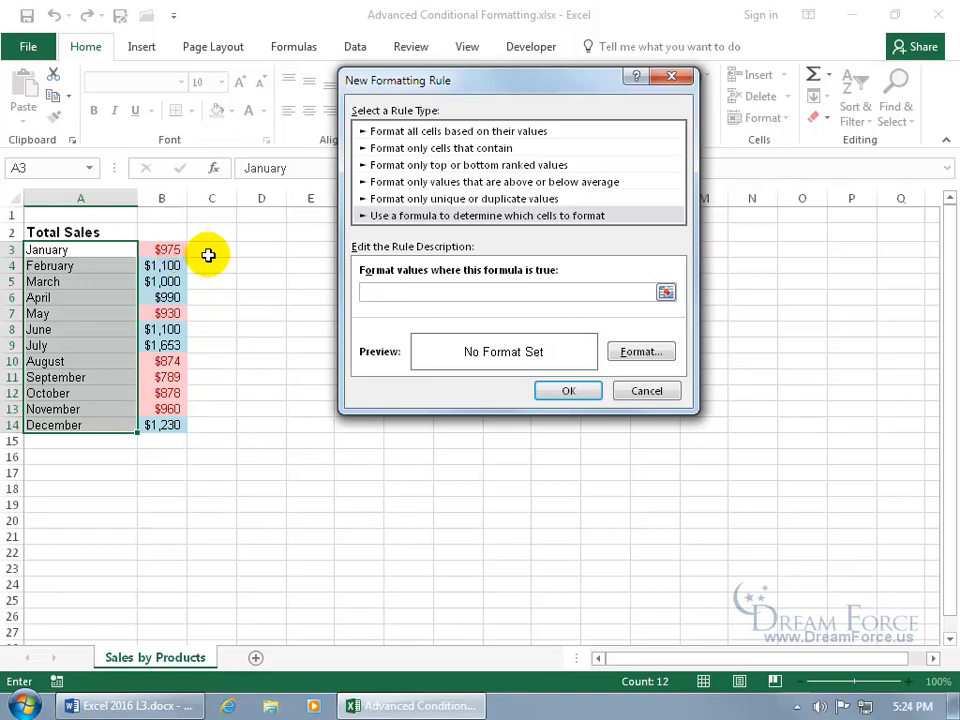
text(=b3)
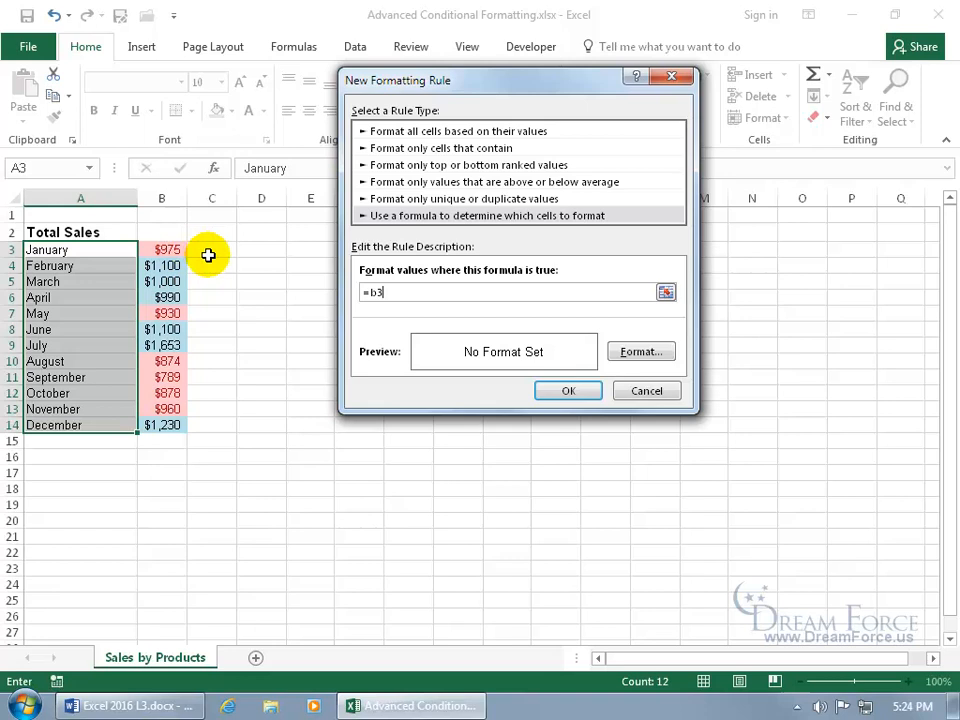
text(>1000)
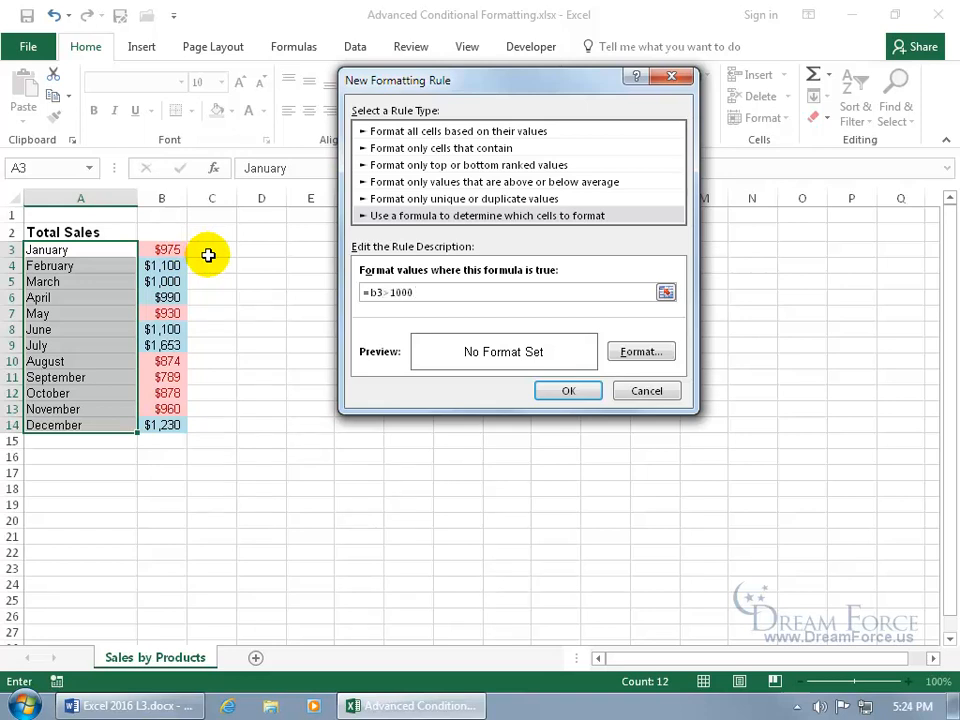
mouse_move(535, 337)
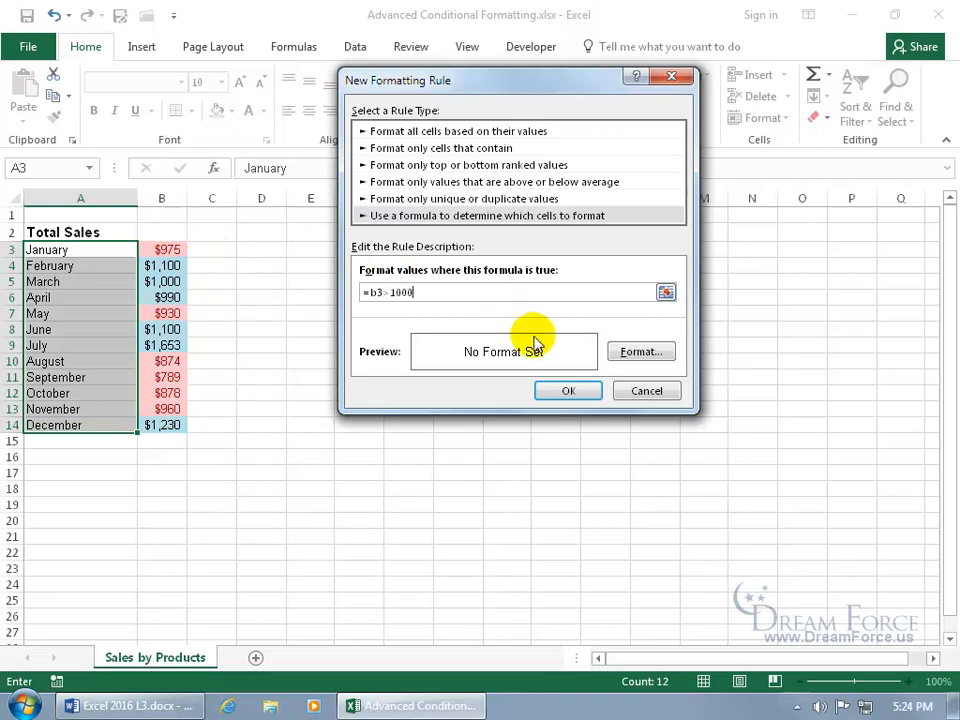
Step: Set the rule's format to a green background fill and confirm it
click(641, 351)
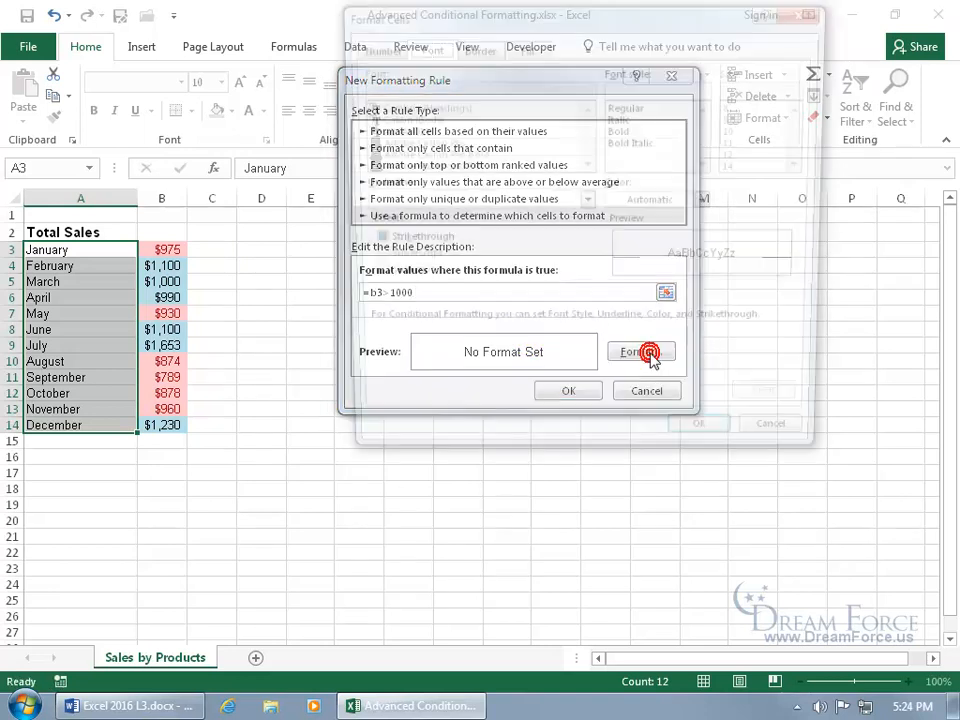
click(637, 351)
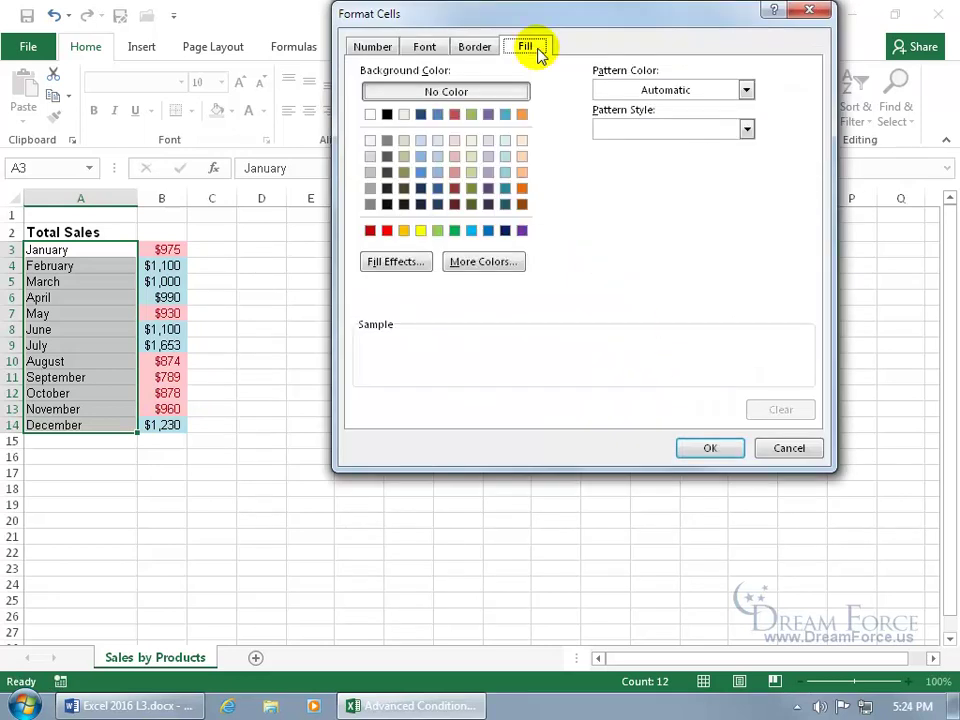
click(455, 231)
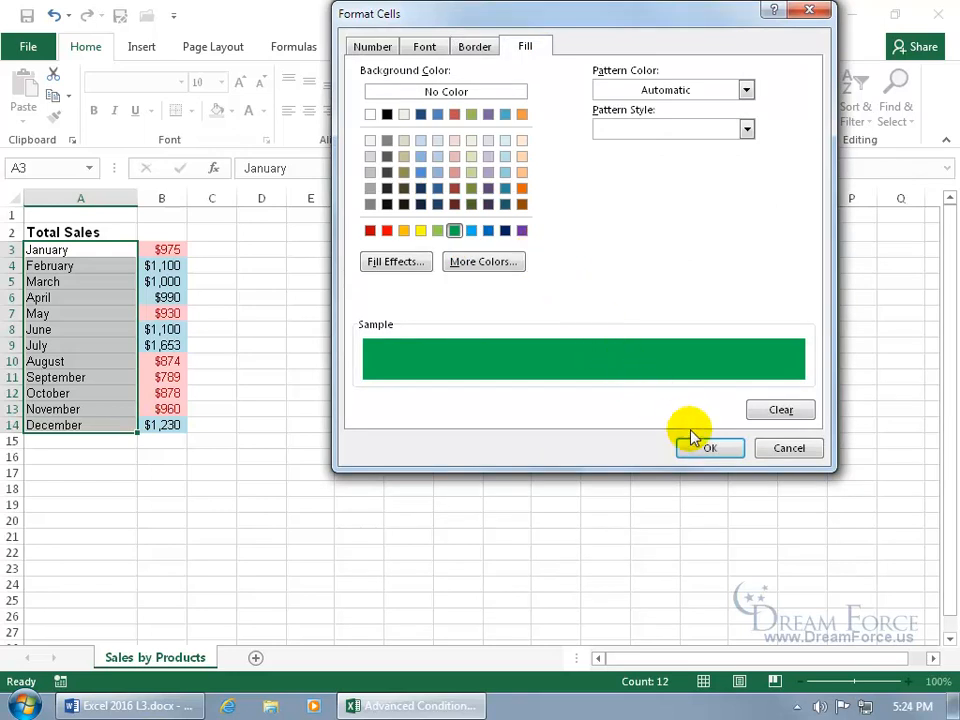
click(710, 447)
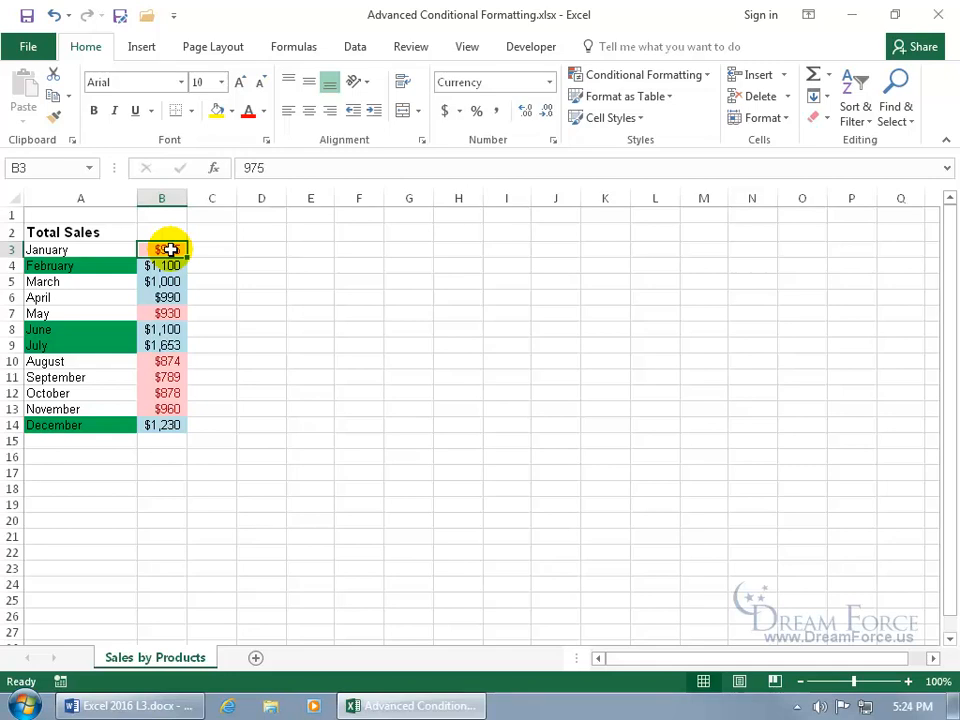
mouse_move(114, 369)
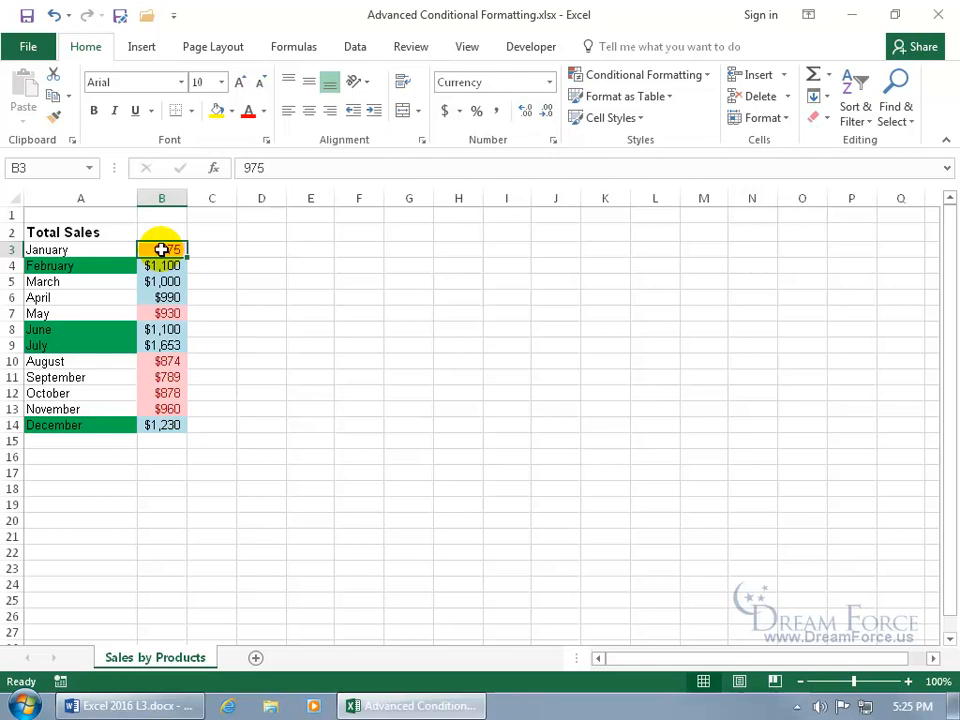
Step: In Manage Rules, show This Worksheet's rules and change the month rule to =B$3>1000
click(638, 74)
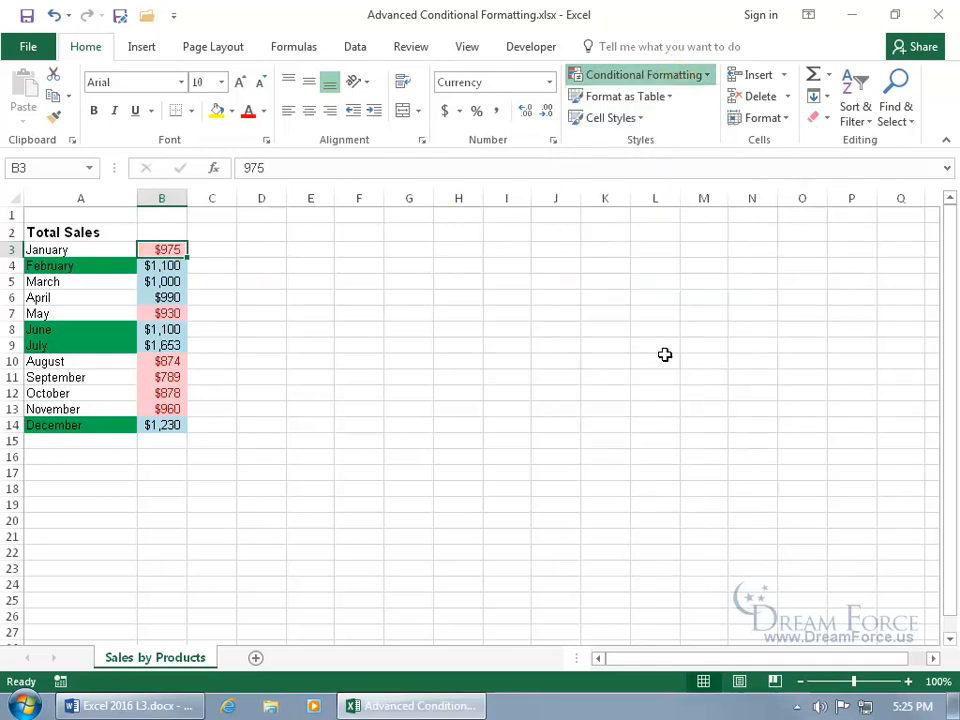
click(637, 74)
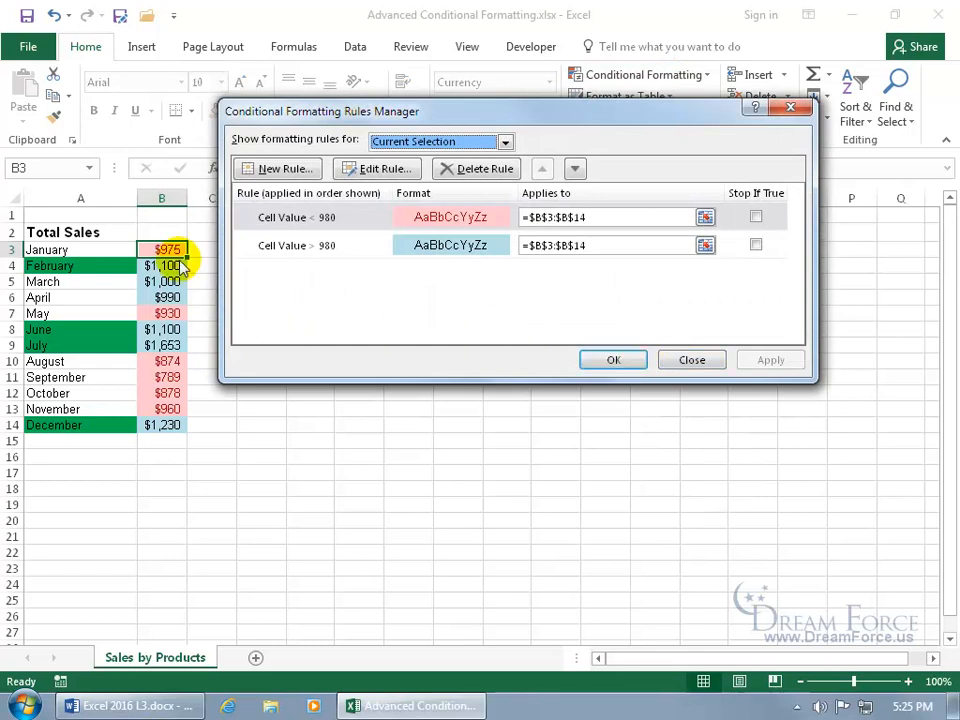
click(504, 141)
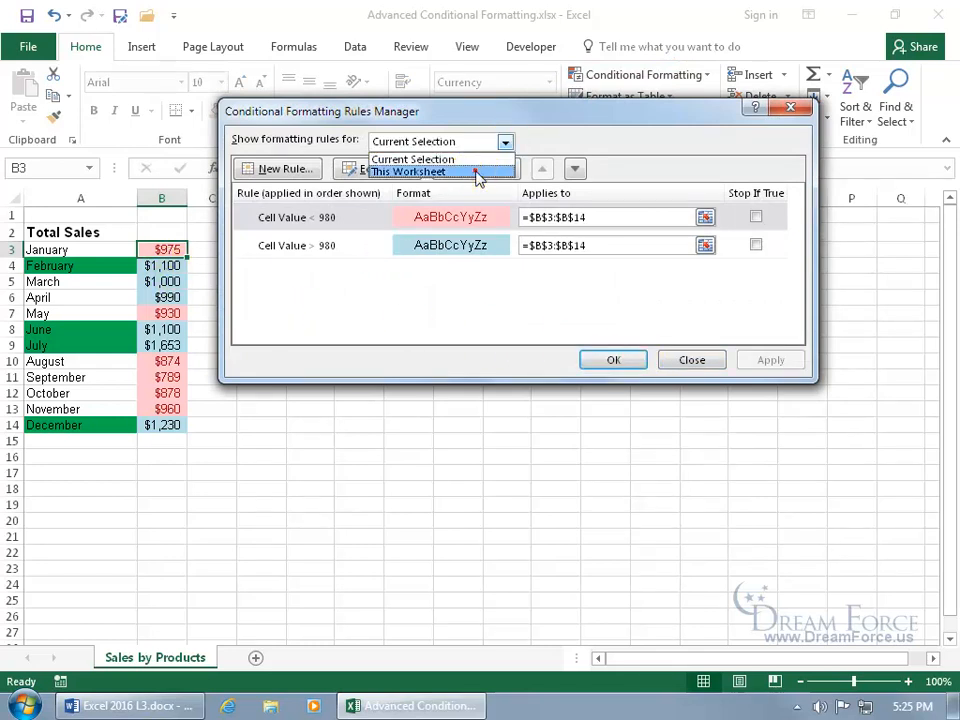
click(407, 171)
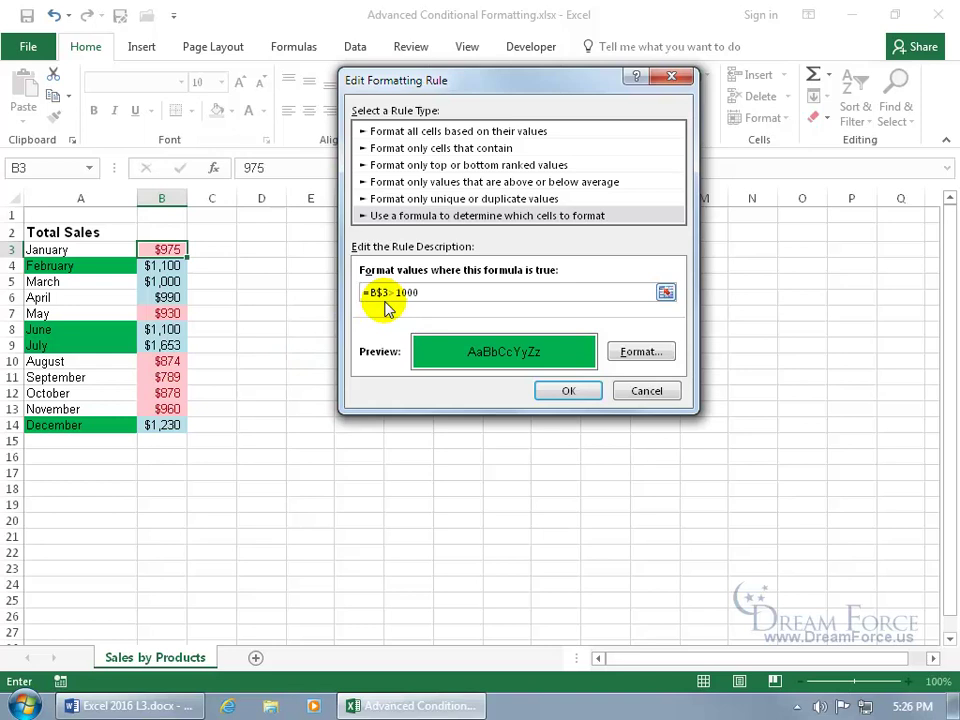
click(568, 390)
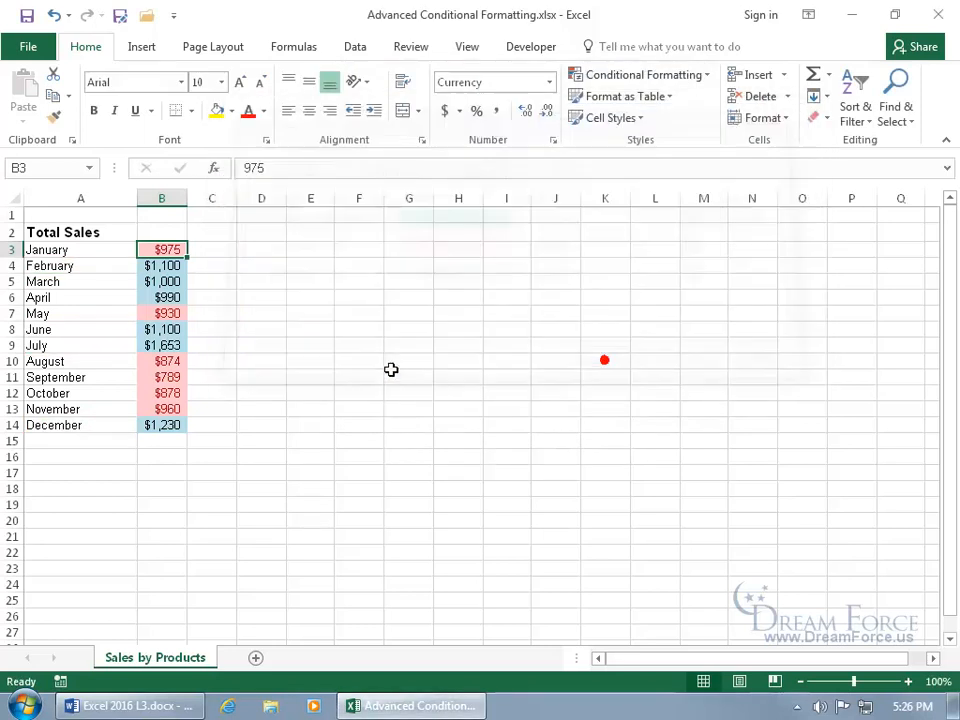
mouse_move(235, 269)
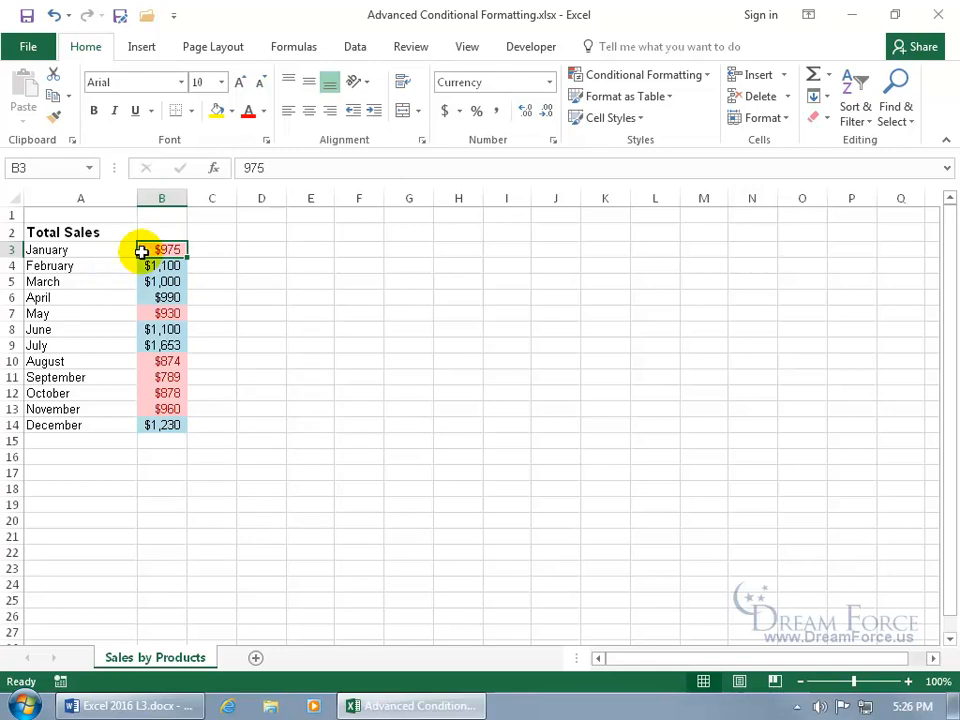
mouse_move(114, 274)
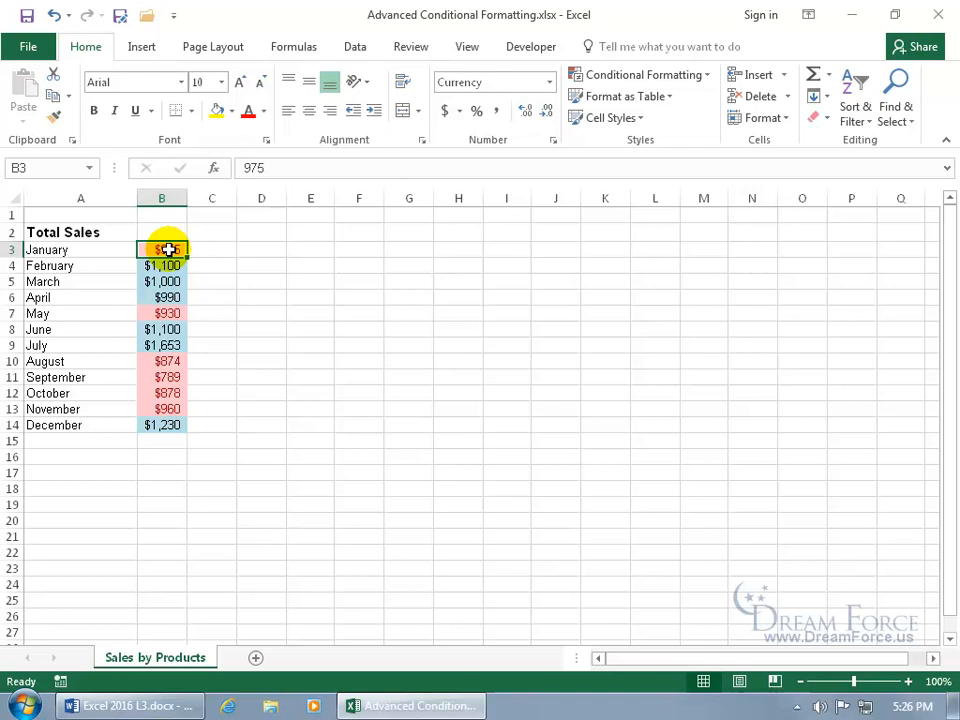
mouse_move(128, 248)
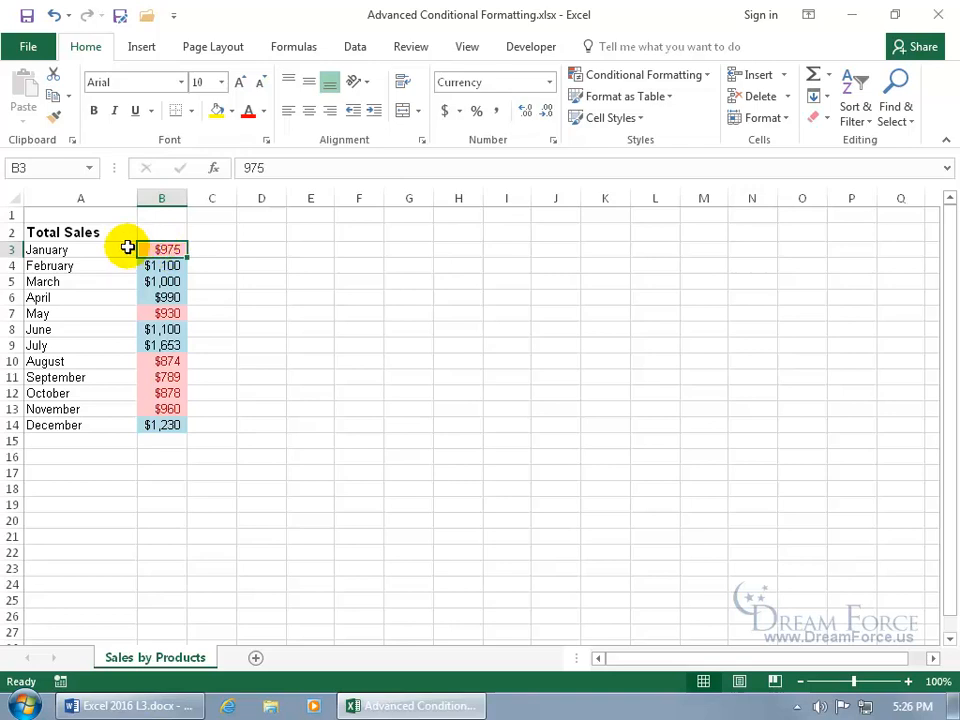
mouse_move(117, 275)
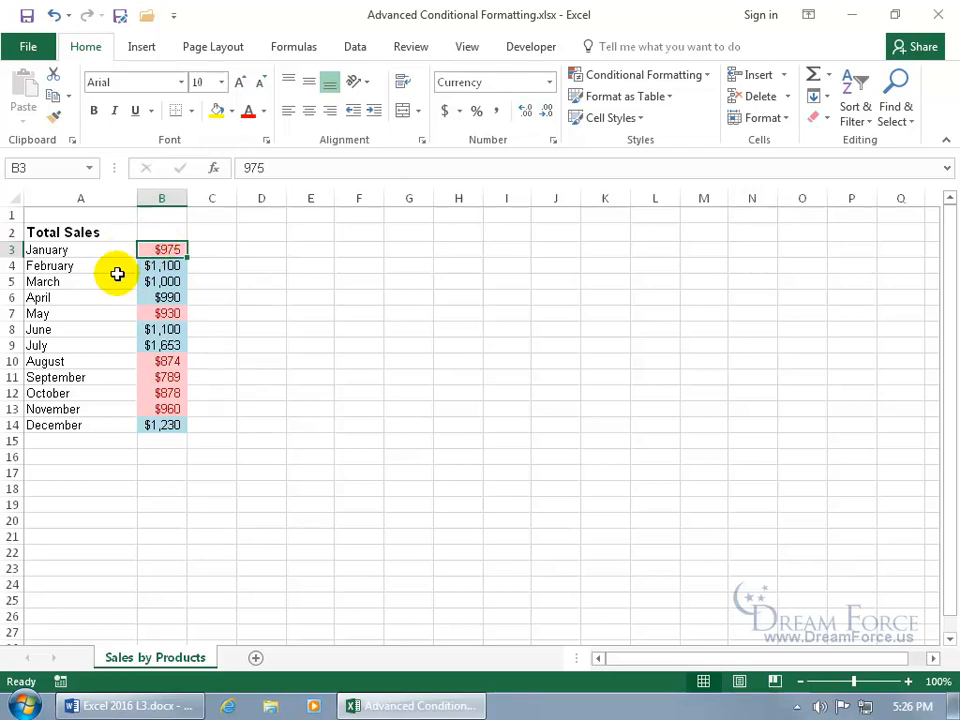
mouse_move(105, 305)
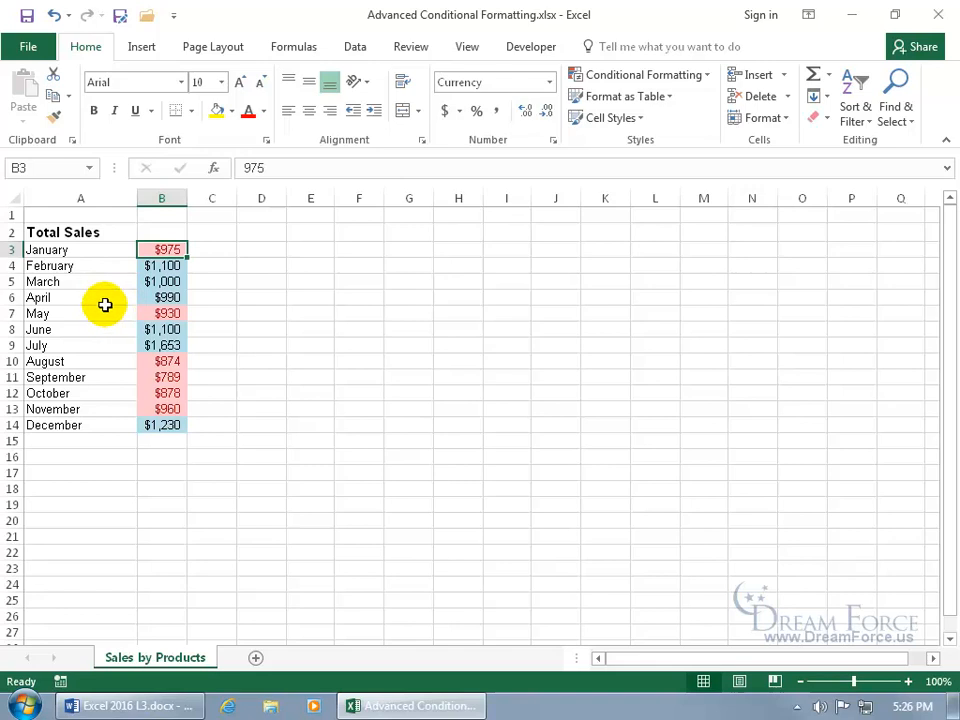
mouse_move(295, 301)
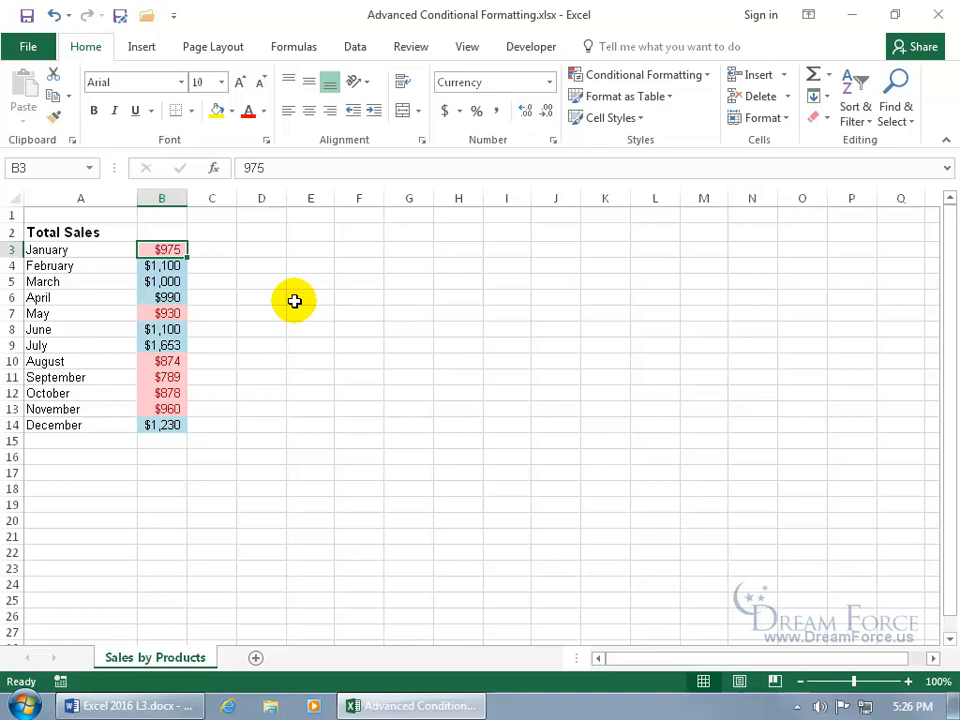
mouse_move(128, 250)
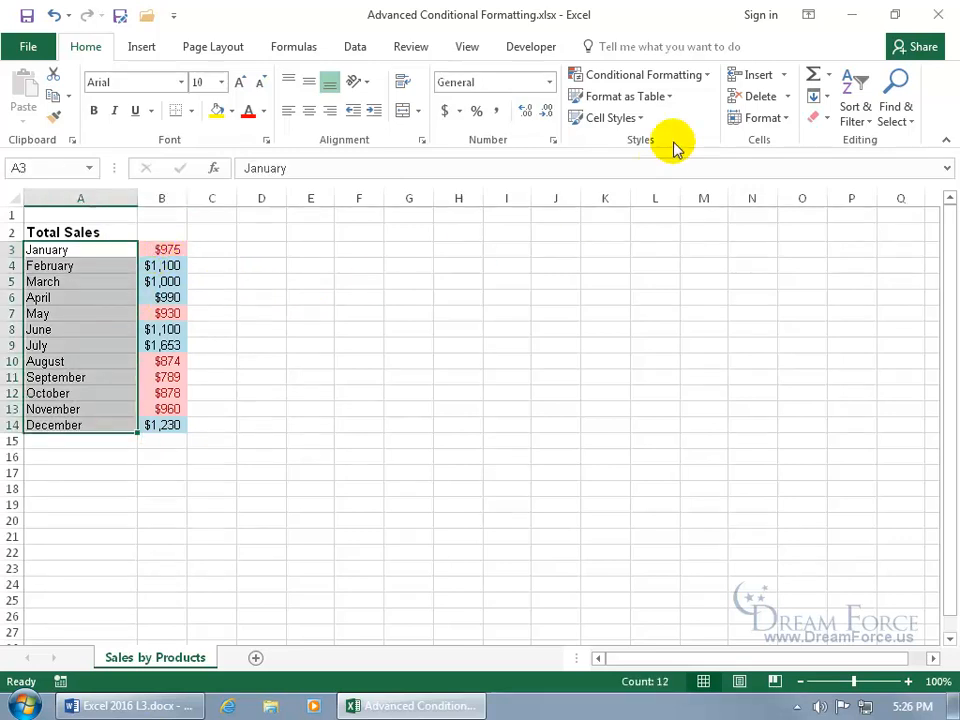
Step: Restore the month rule to =B3>1000 with green fill through Manage Rules
click(640, 74)
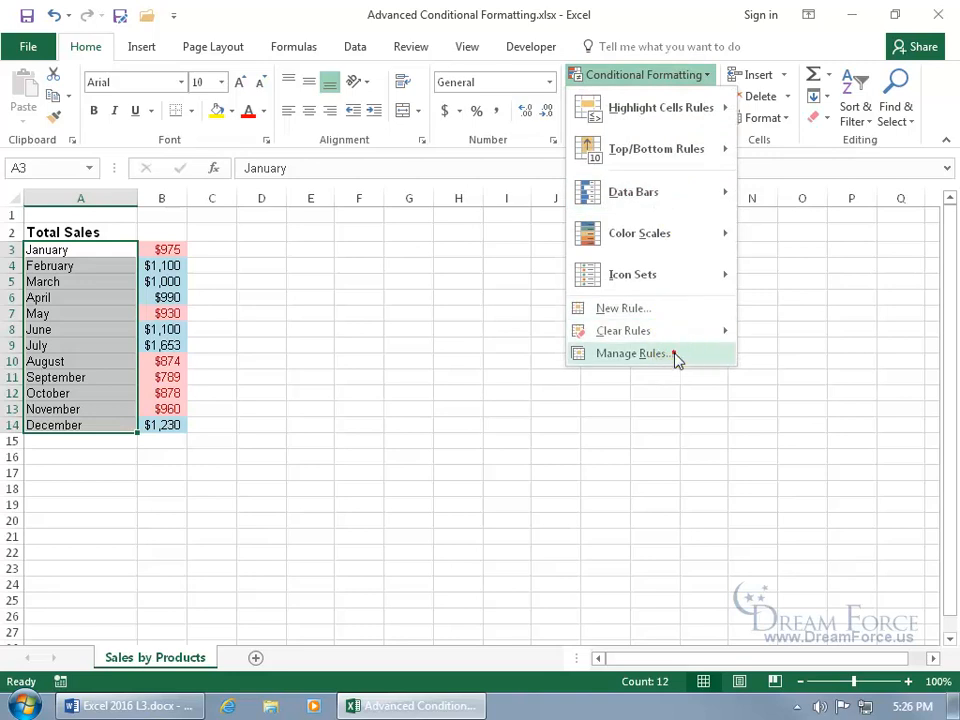
click(632, 353)
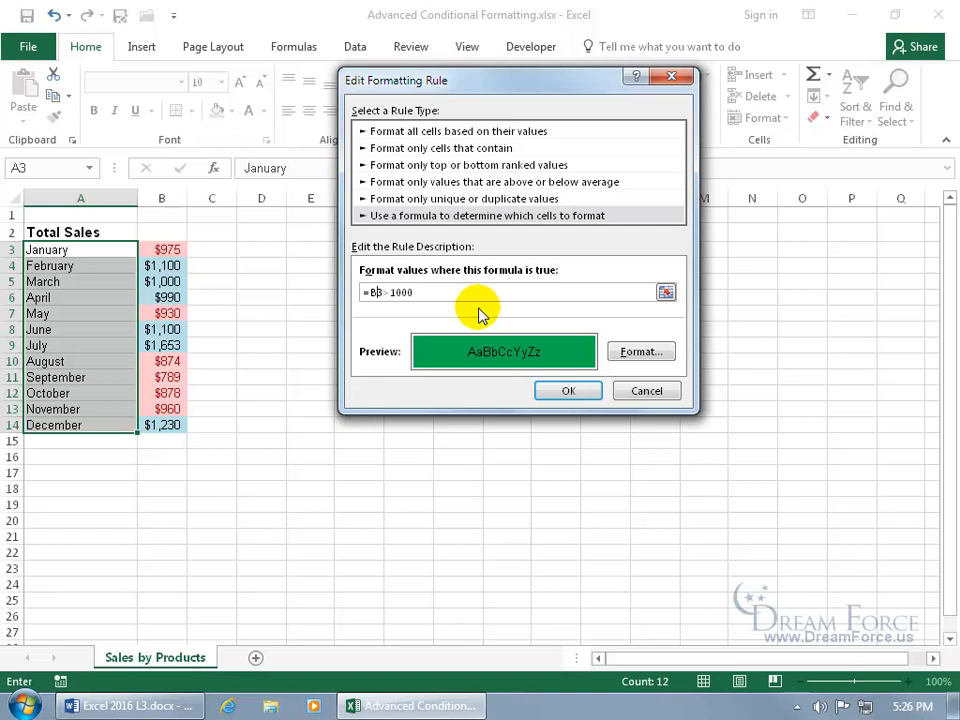
click(568, 390)
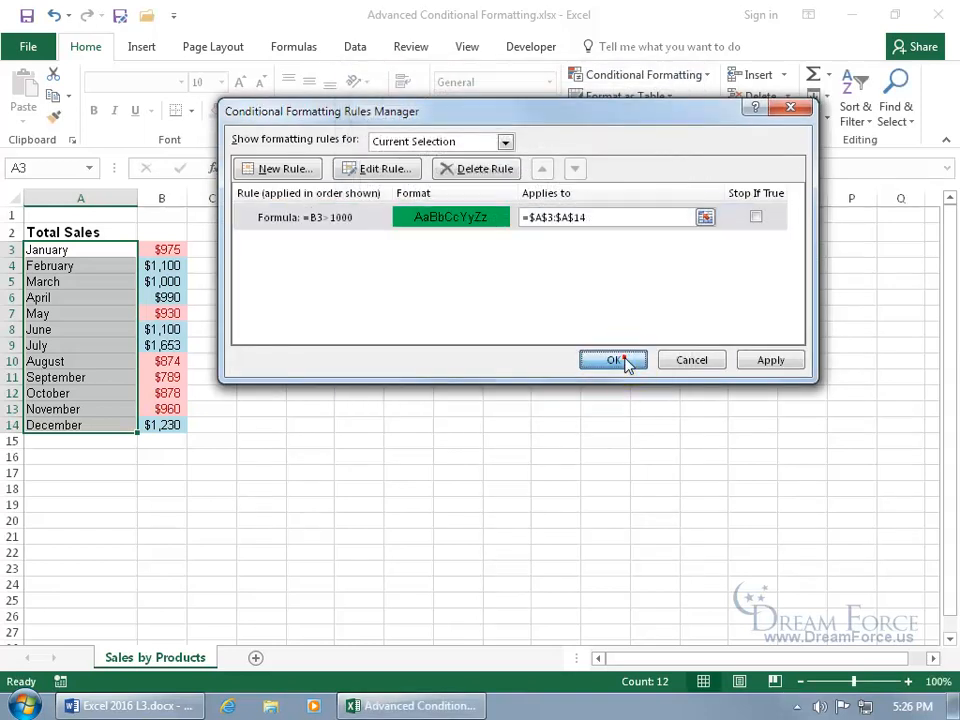
click(612, 359)
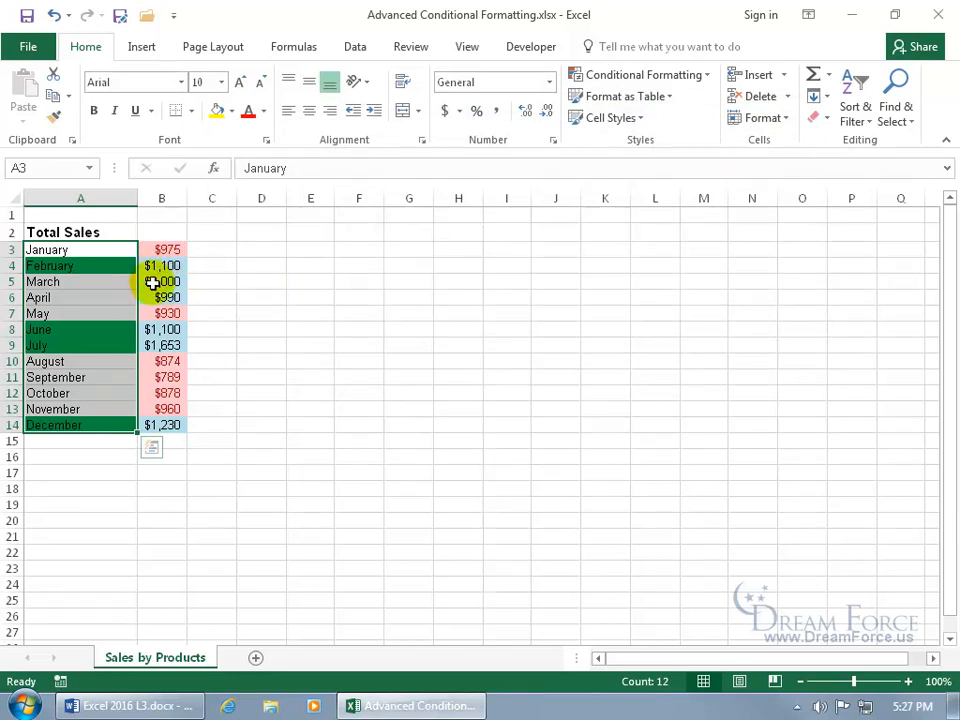
mouse_move(180, 266)
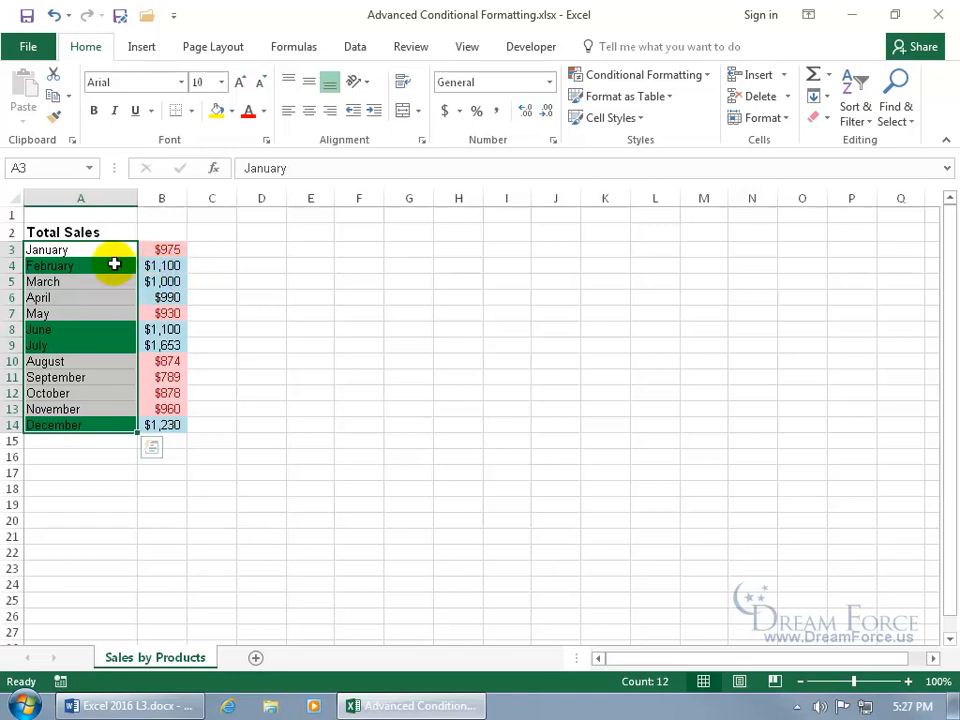
mouse_move(126, 318)
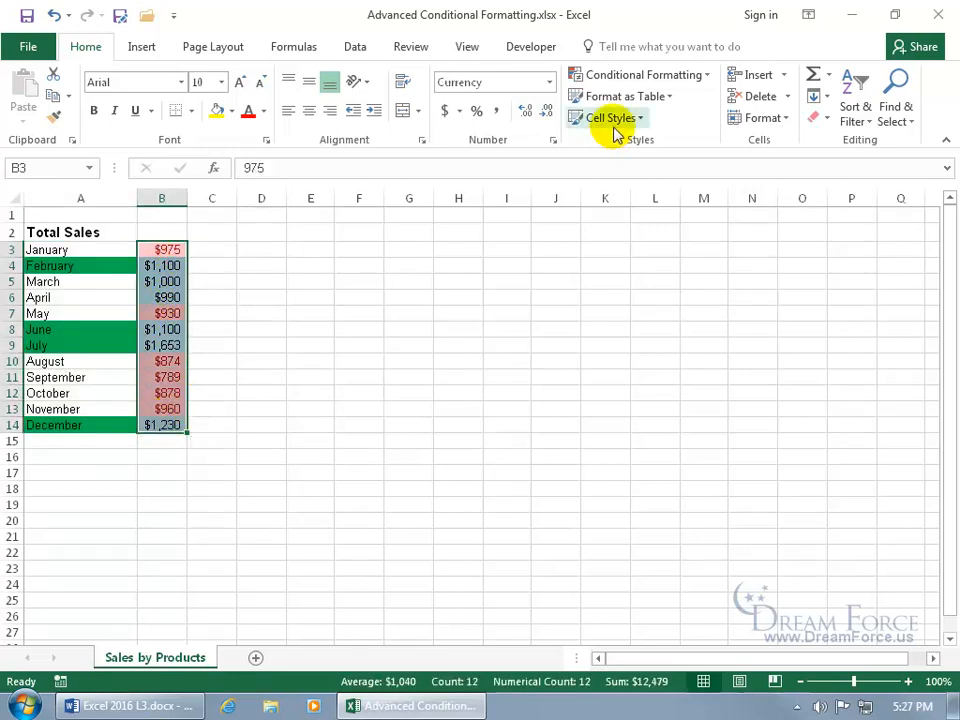
click(640, 74)
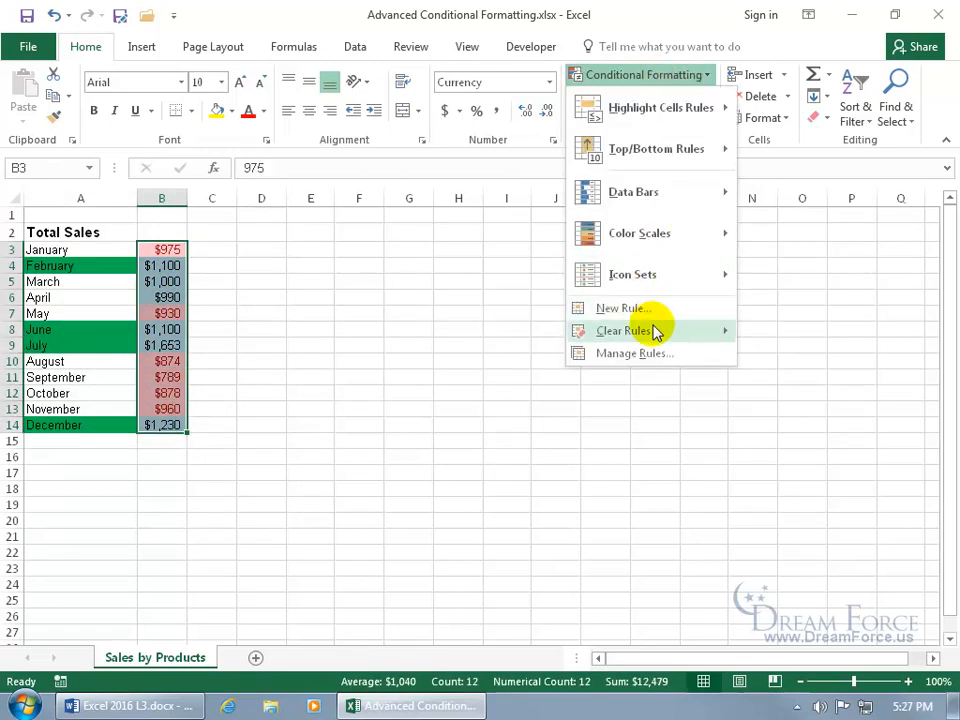
click(634, 352)
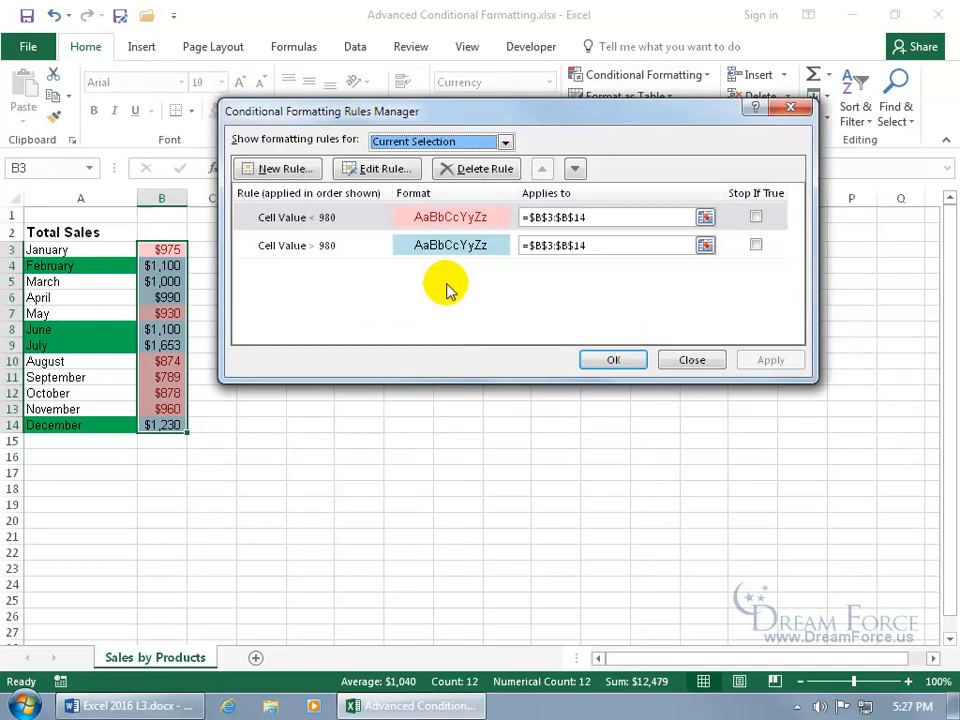
mouse_move(344, 221)
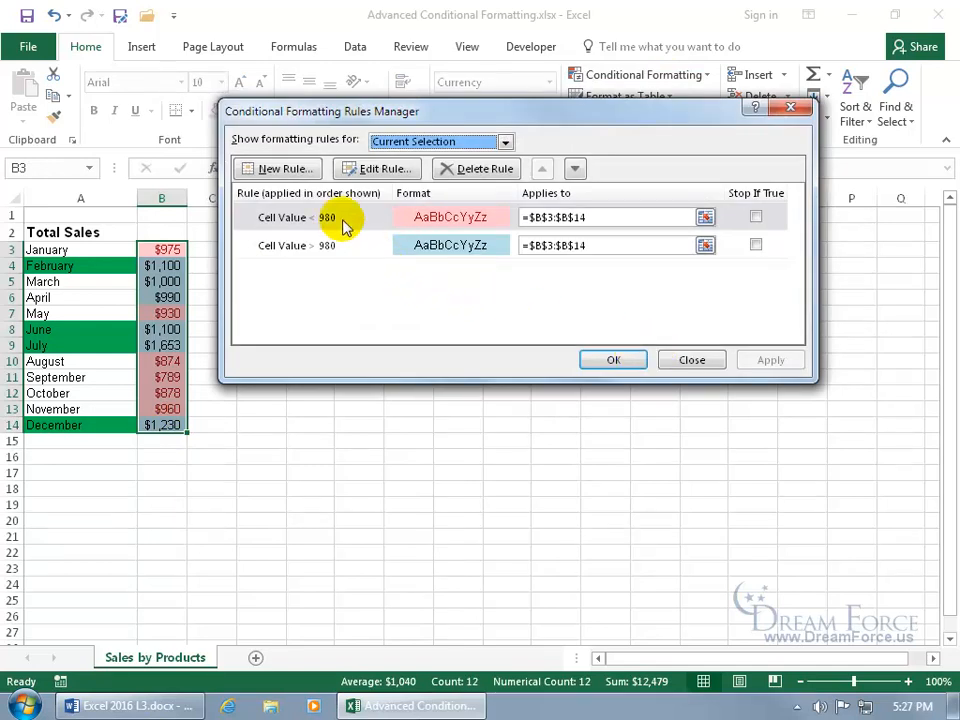
mouse_move(360, 250)
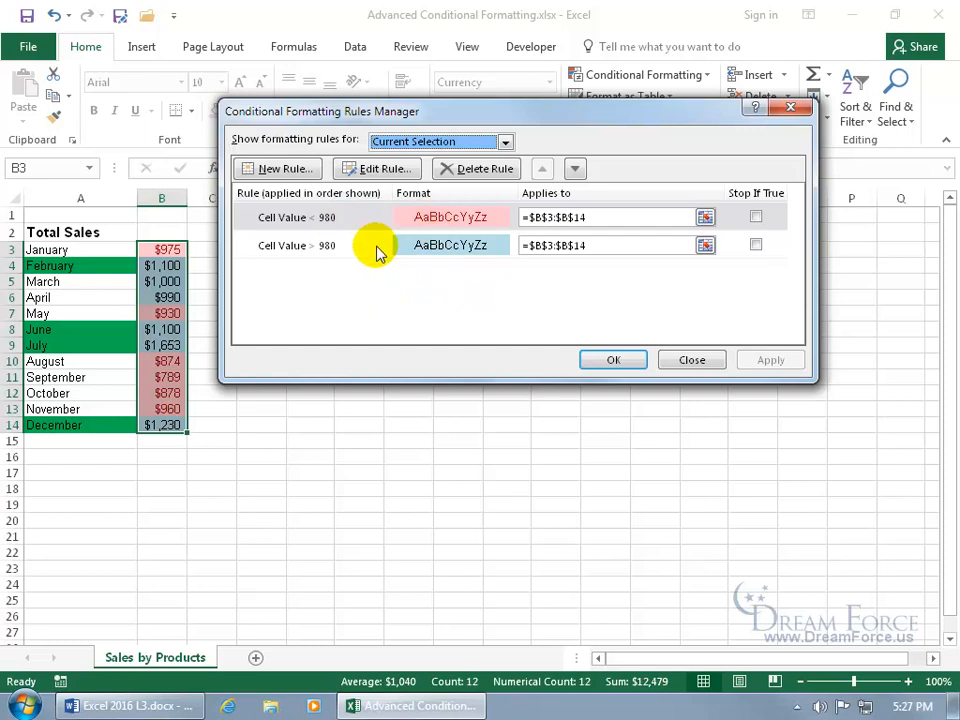
mouse_move(691, 360)
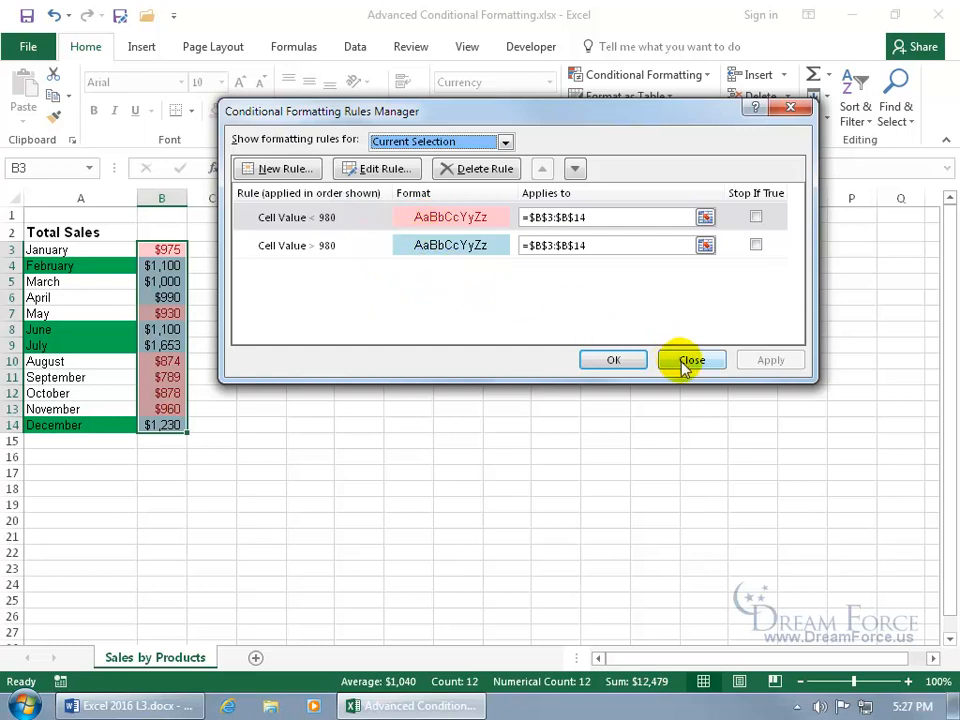
click(691, 360)
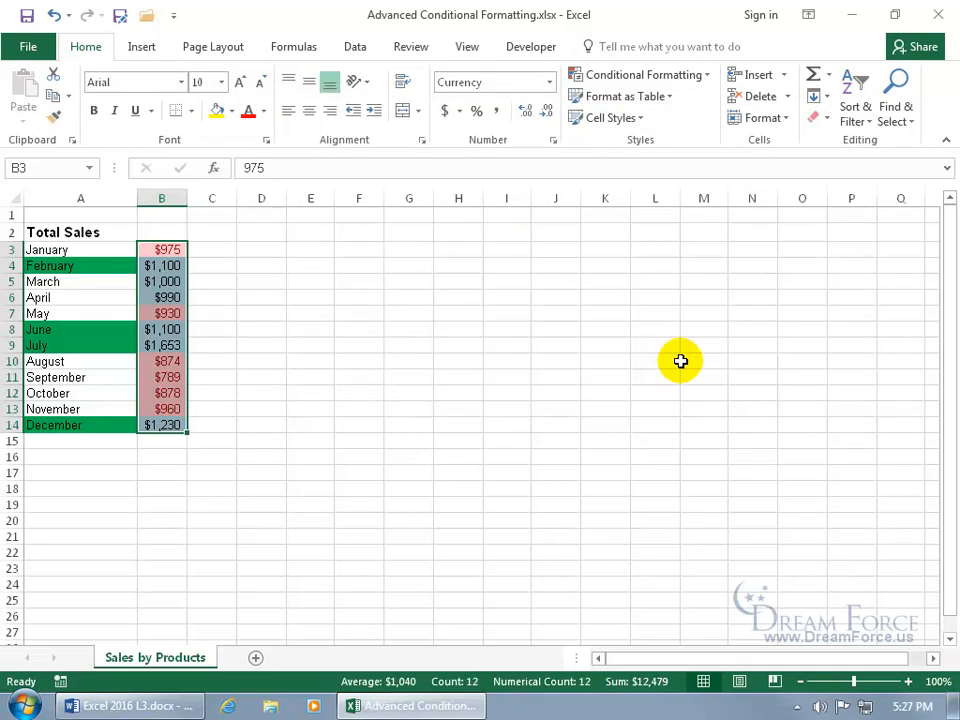
Step: Custom-sort the sales table by cell colour with pink fills on top
click(80, 297)
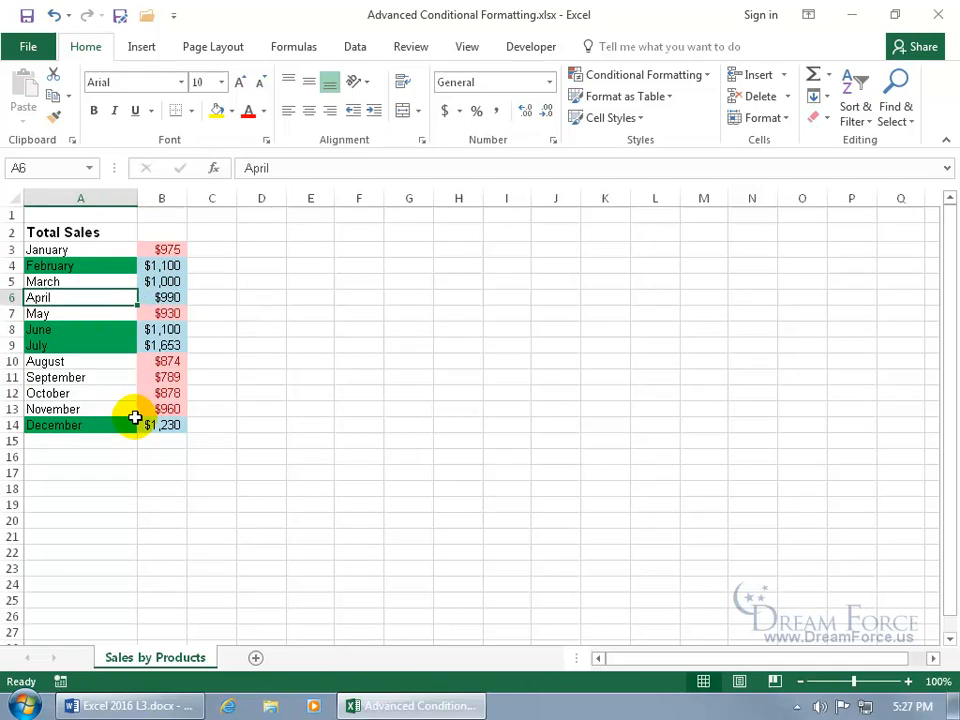
mouse_move(355, 46)
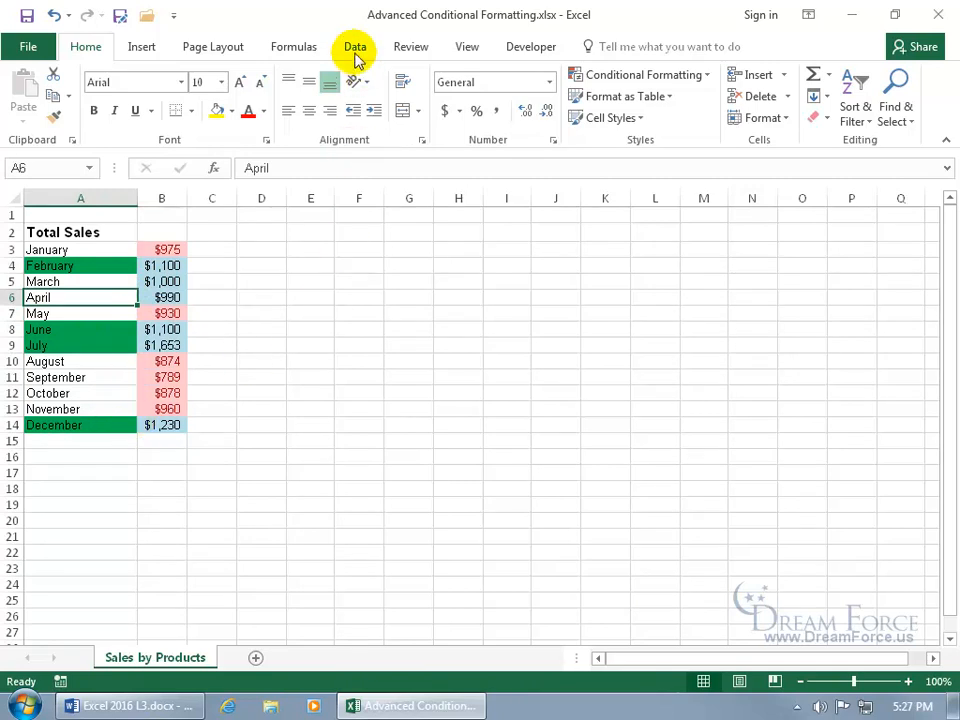
click(355, 46)
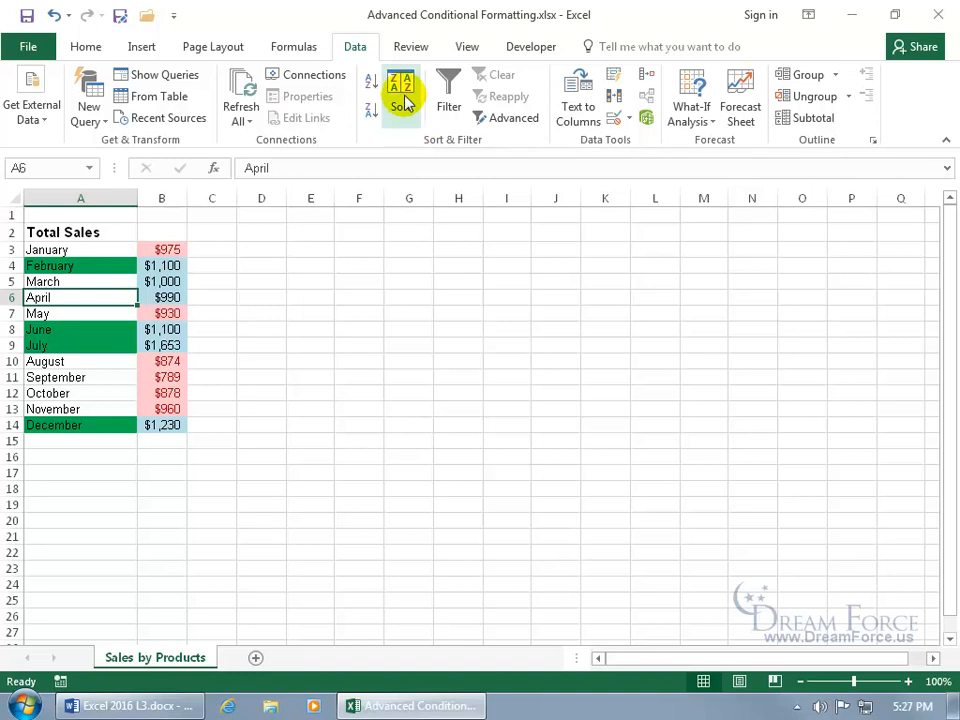
click(399, 90)
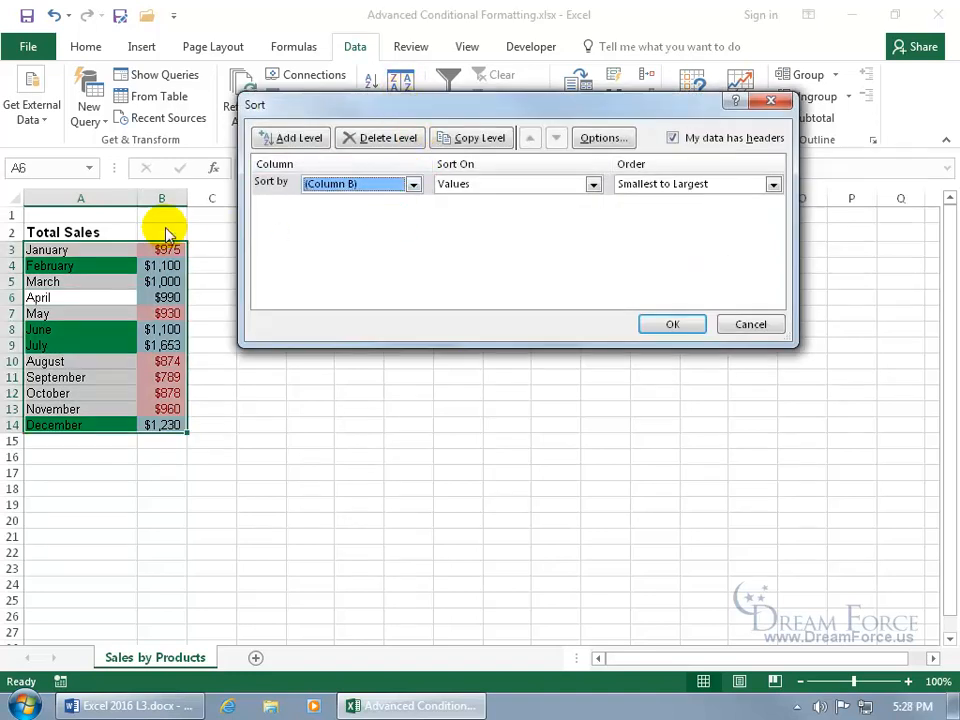
mouse_move(252, 292)
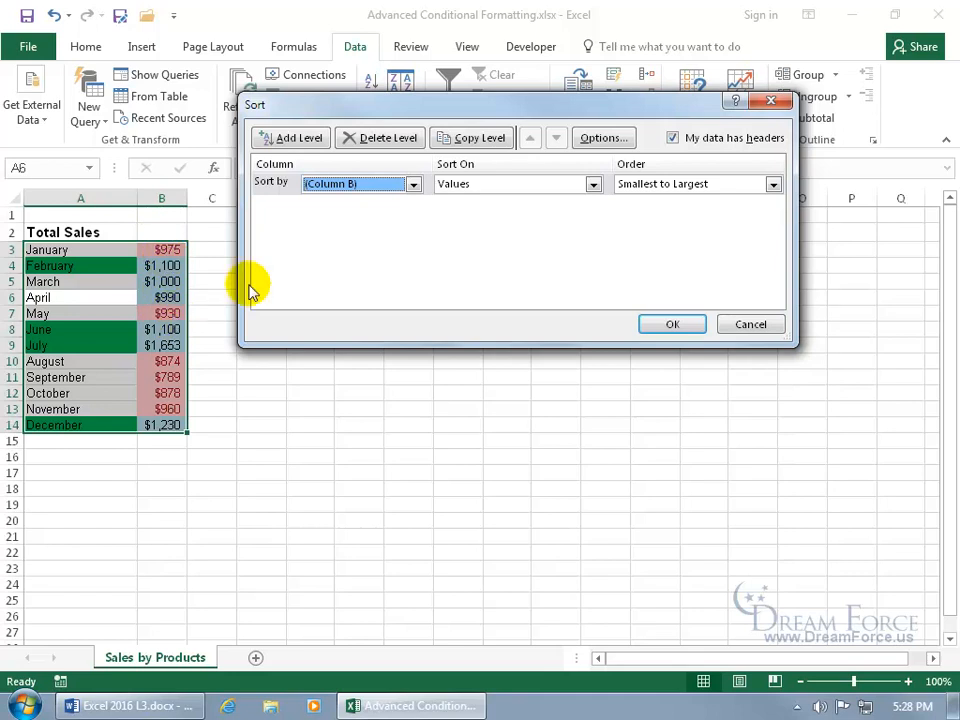
mouse_move(564, 210)
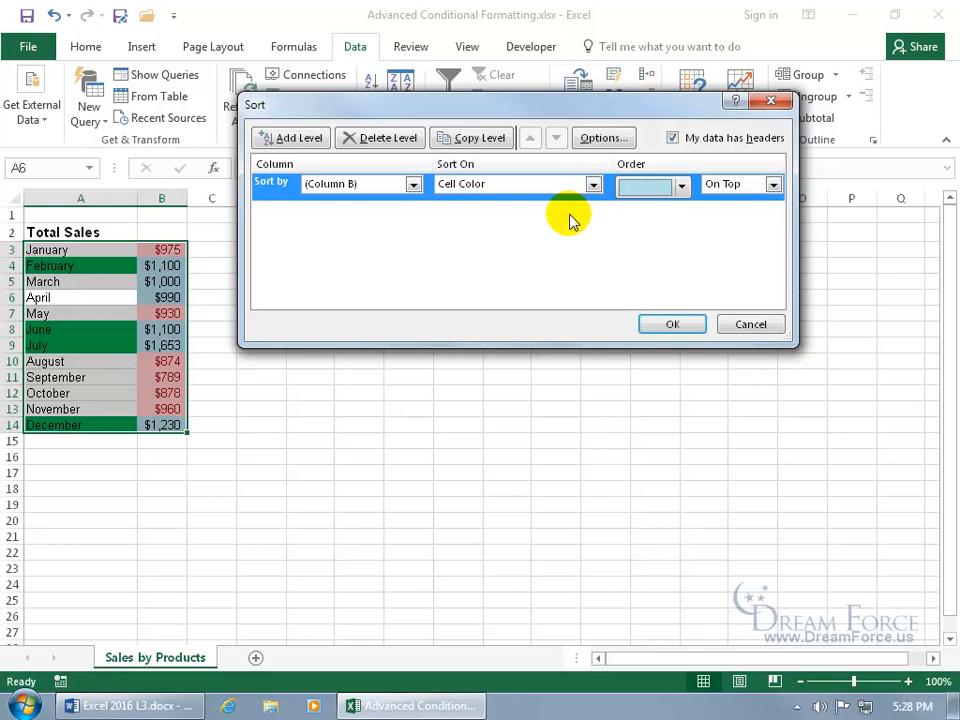
mouse_move(658, 217)
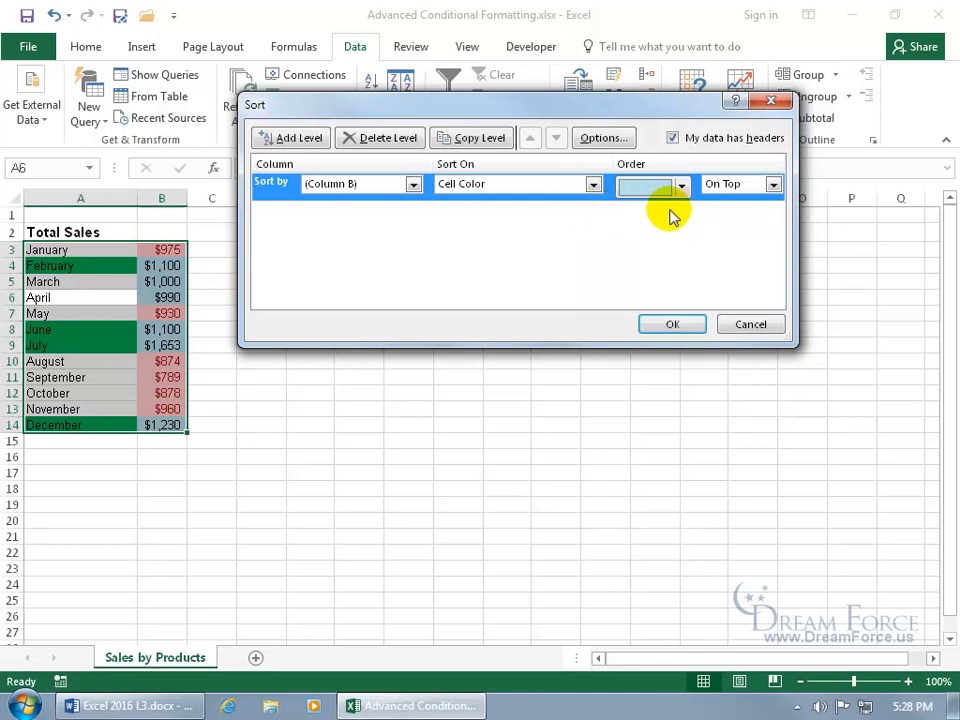
click(680, 184)
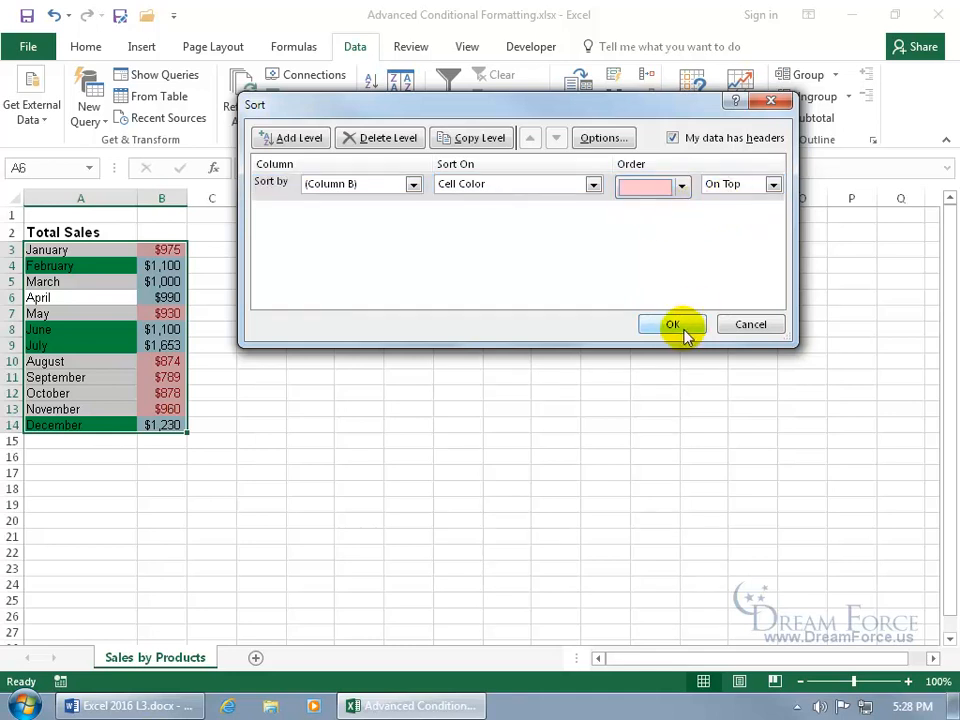
click(672, 324)
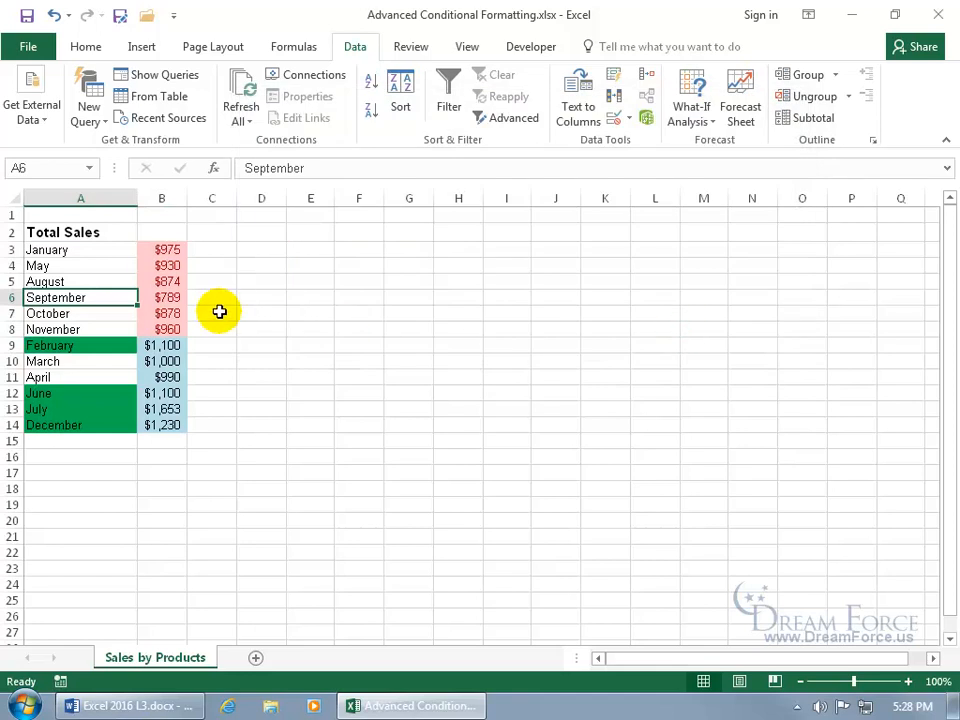
mouse_move(85, 263)
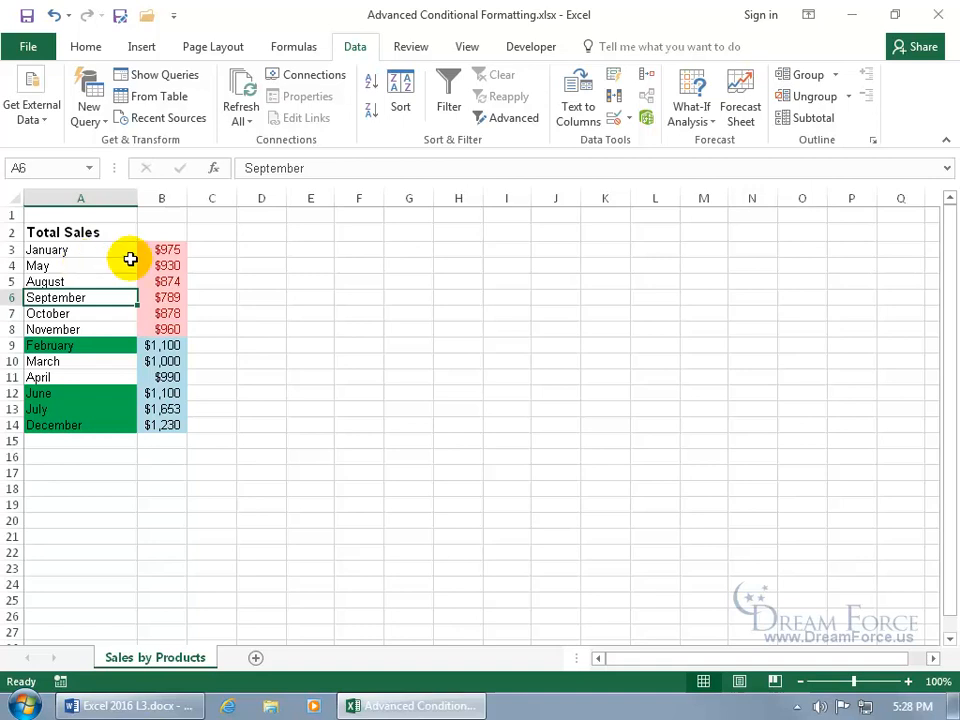
mouse_move(106, 345)
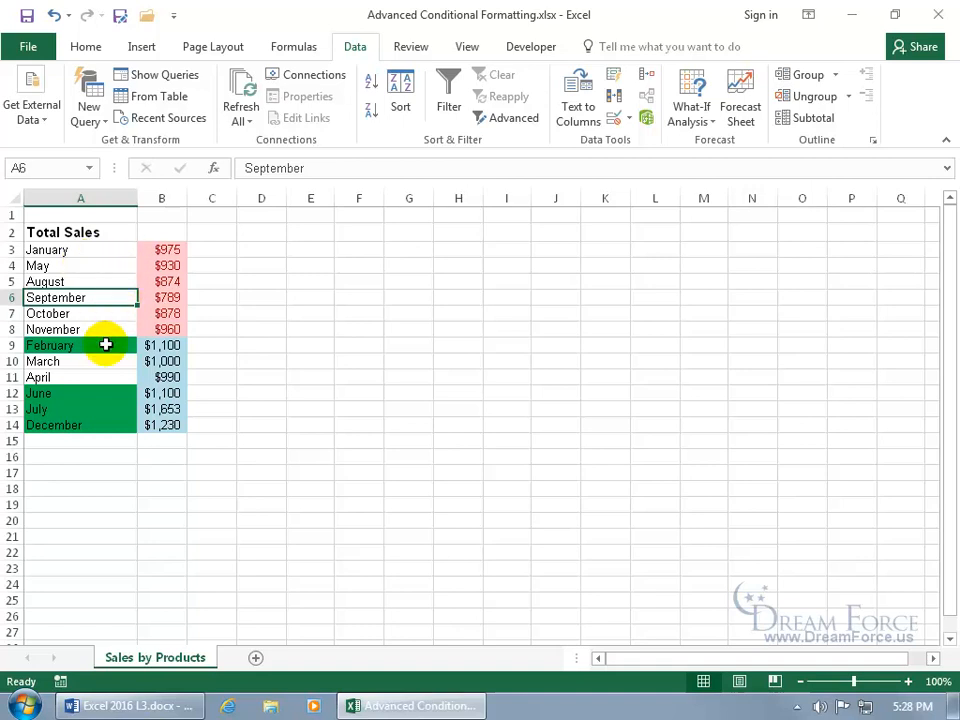
mouse_move(147, 378)
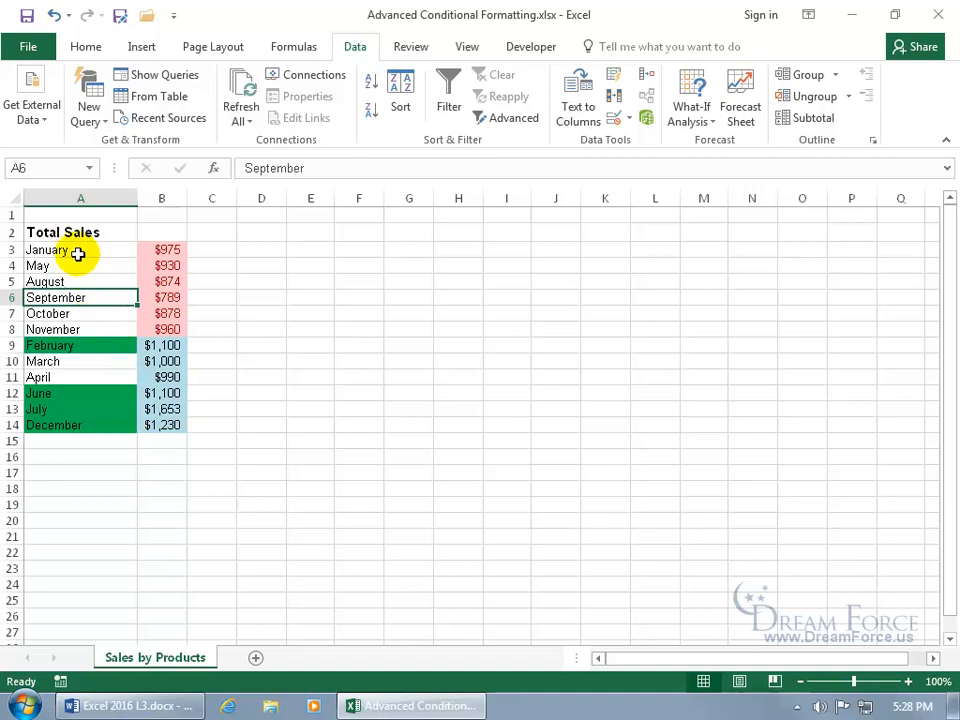
Step: Sort Total Sales on values using the January–December custom list order
click(400, 95)
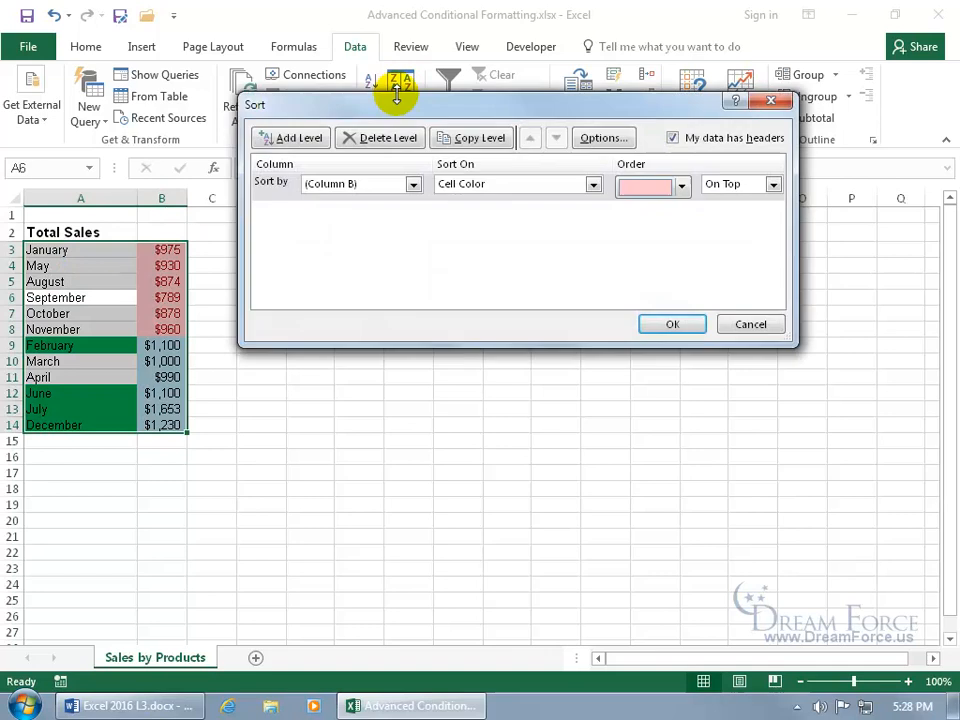
click(413, 183)
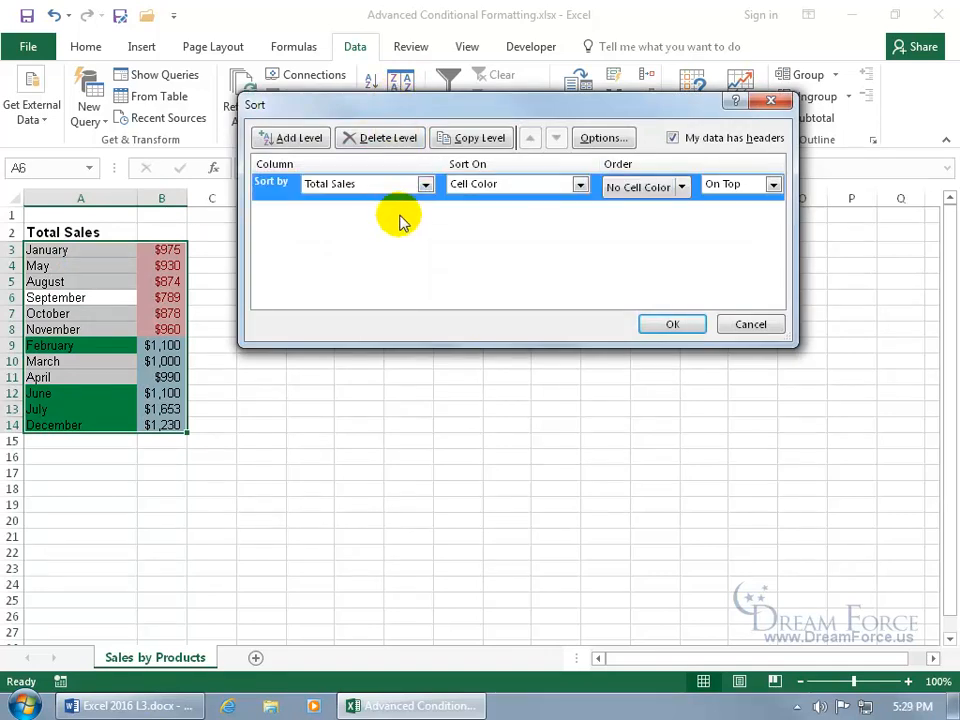
click(580, 184)
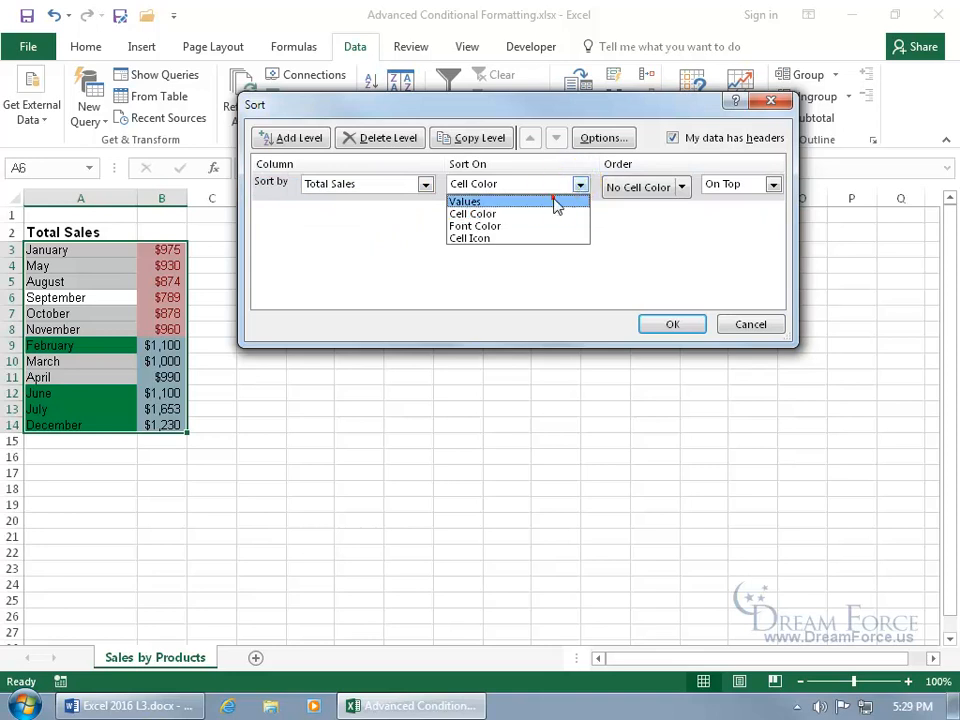
click(464, 201)
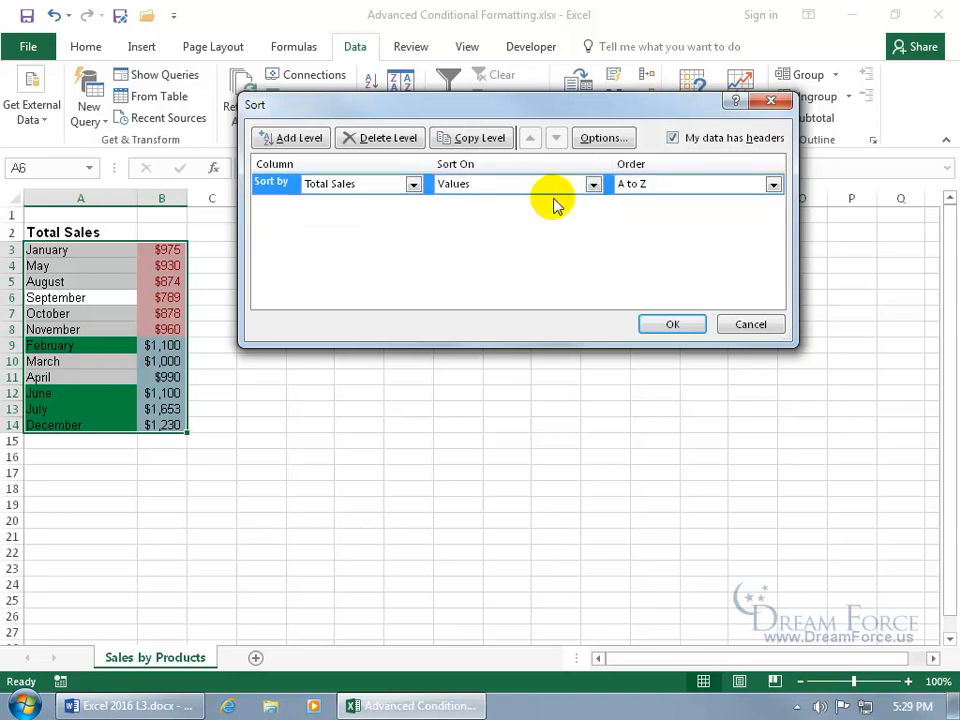
click(772, 184)
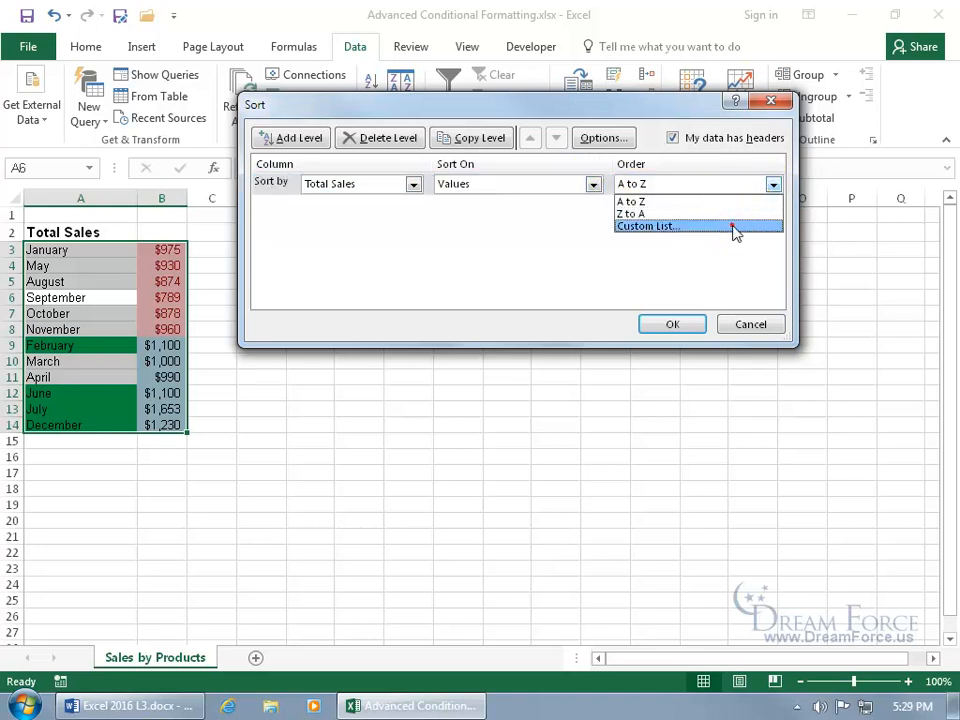
click(647, 226)
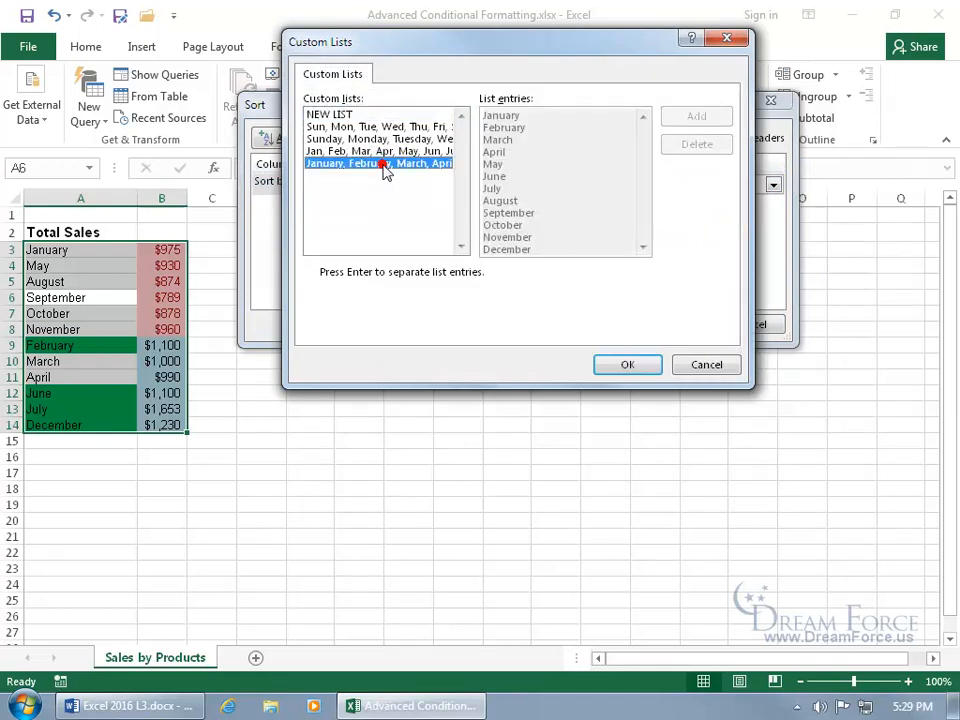
click(628, 364)
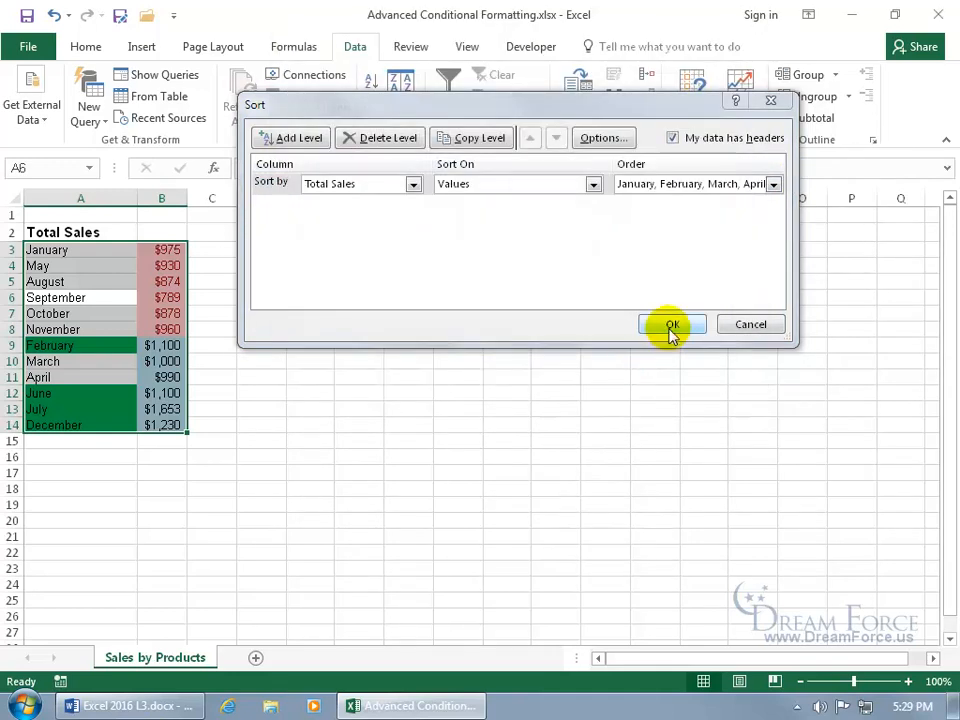
click(672, 324)
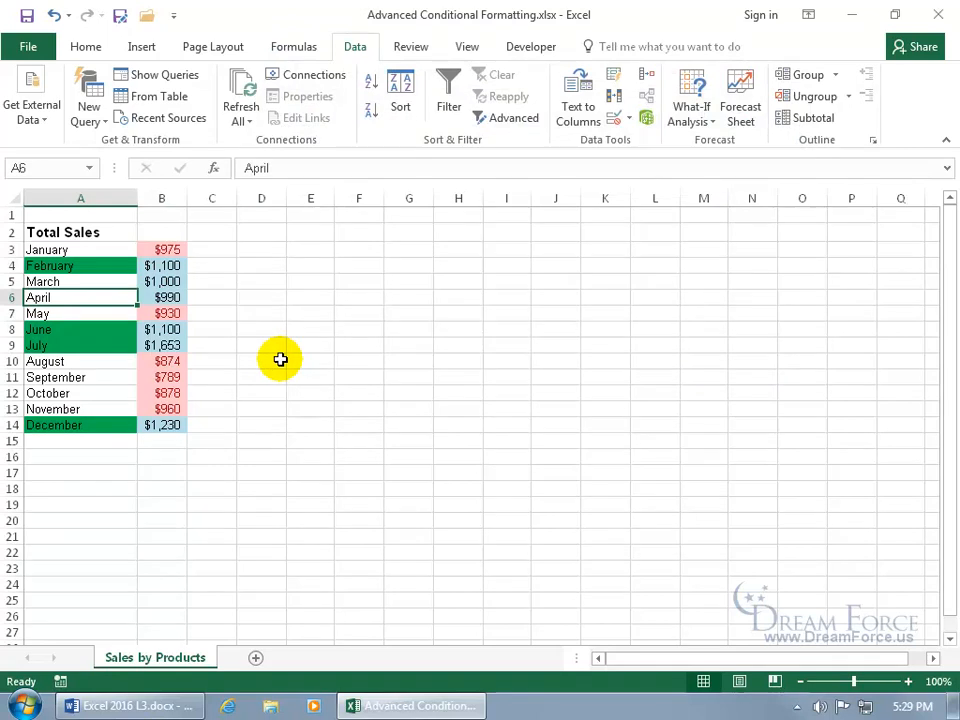
mouse_move(106, 330)
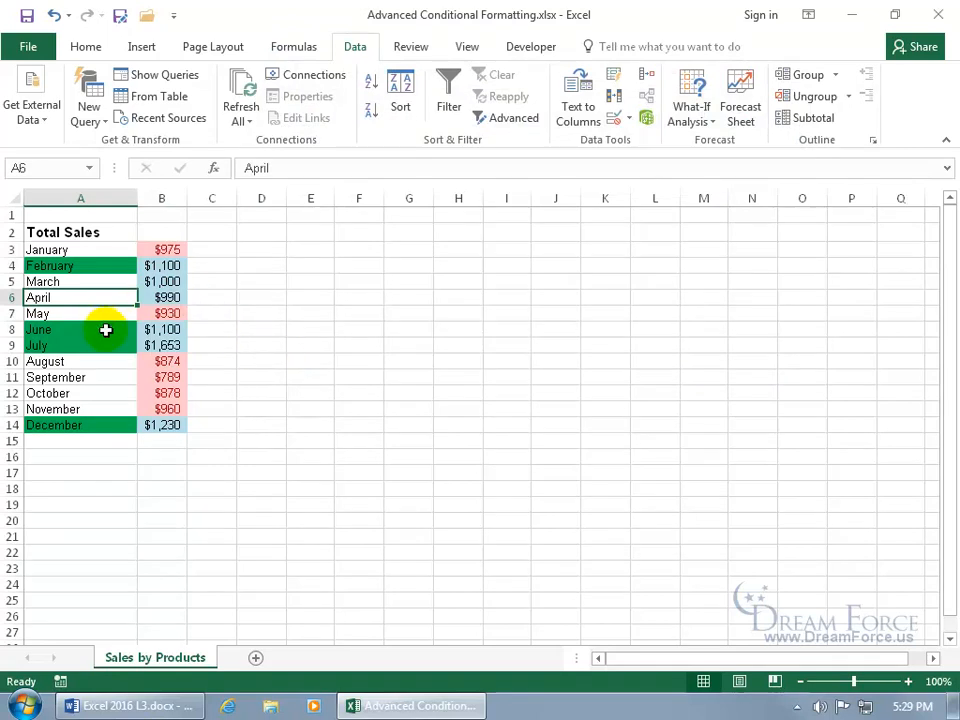
mouse_move(106, 297)
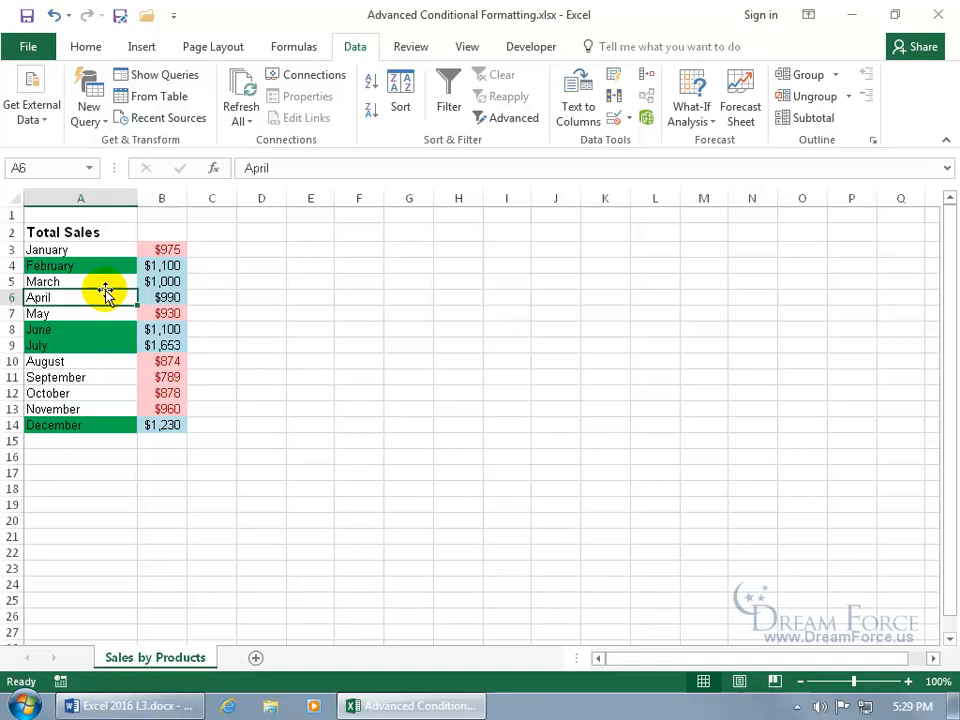
mouse_move(465, 147)
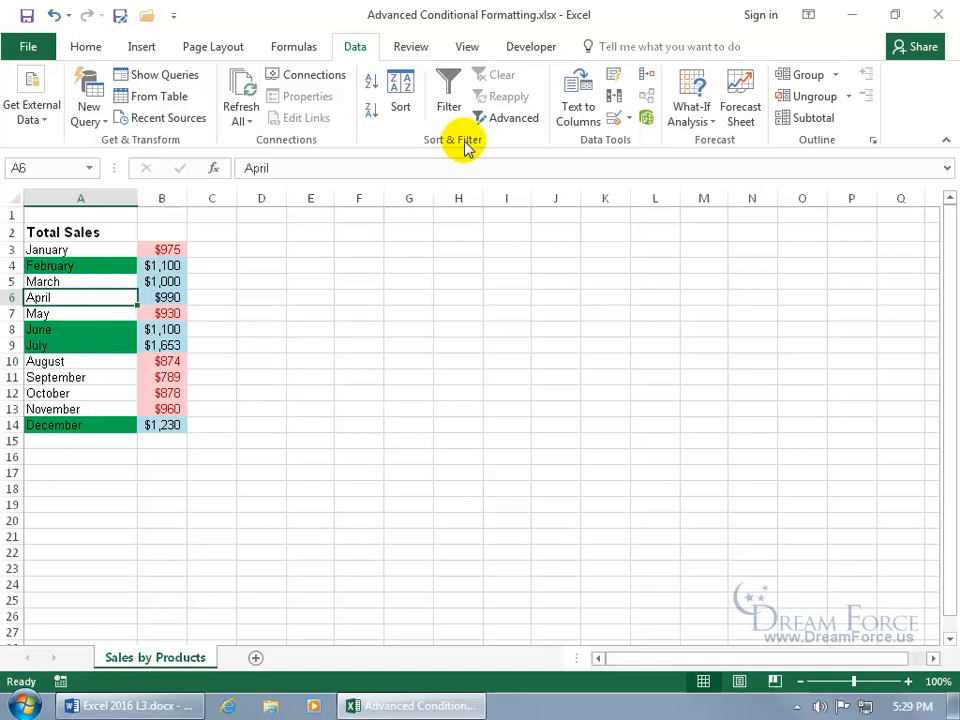
click(448, 95)
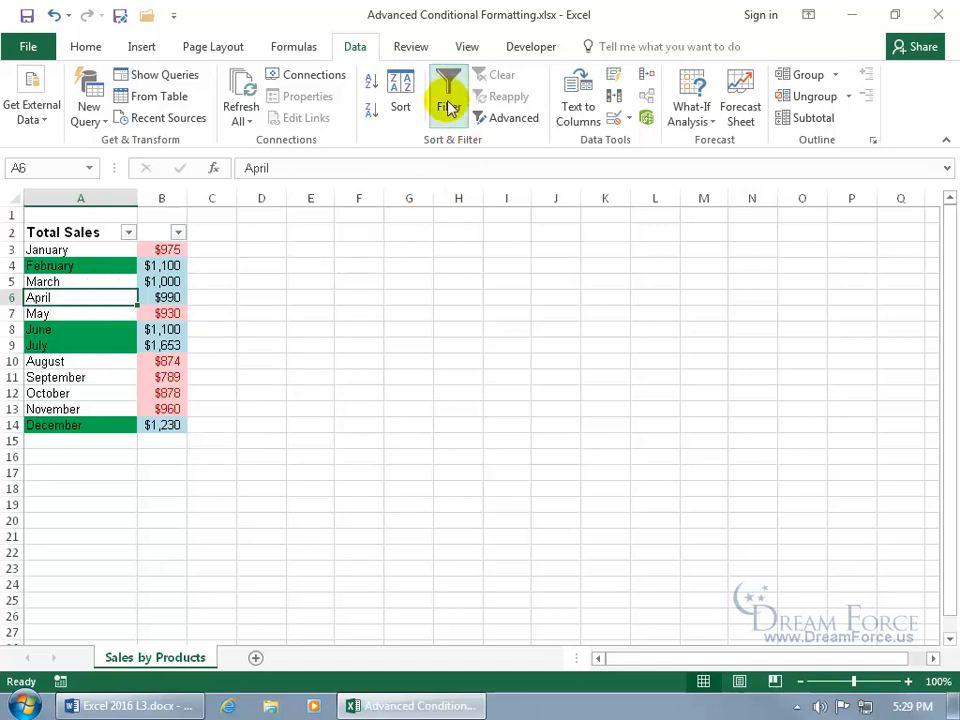
click(448, 95)
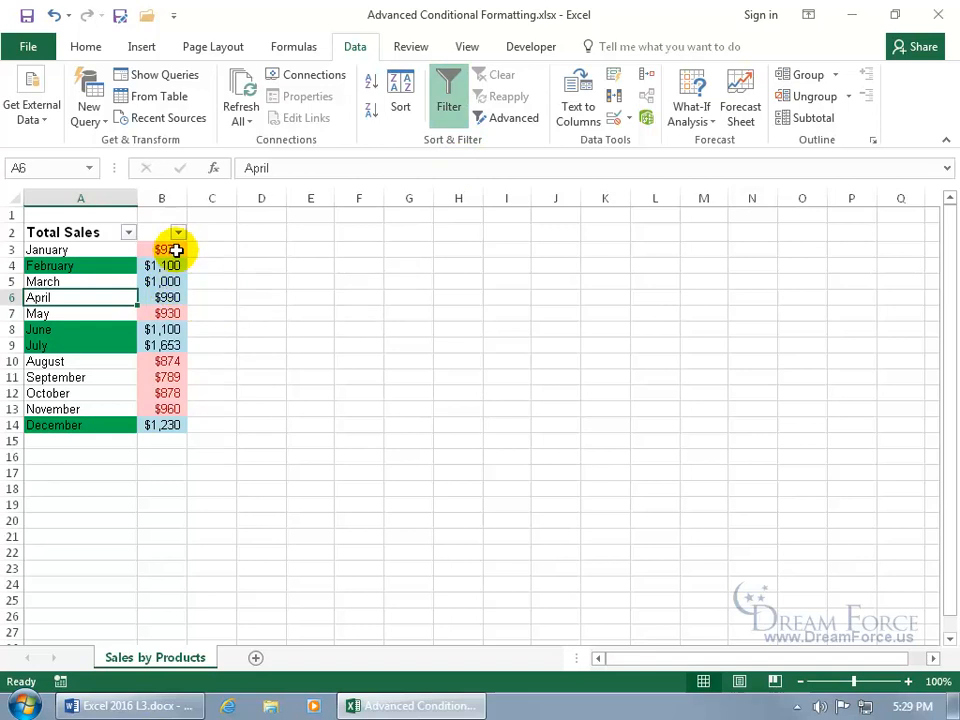
mouse_move(178, 232)
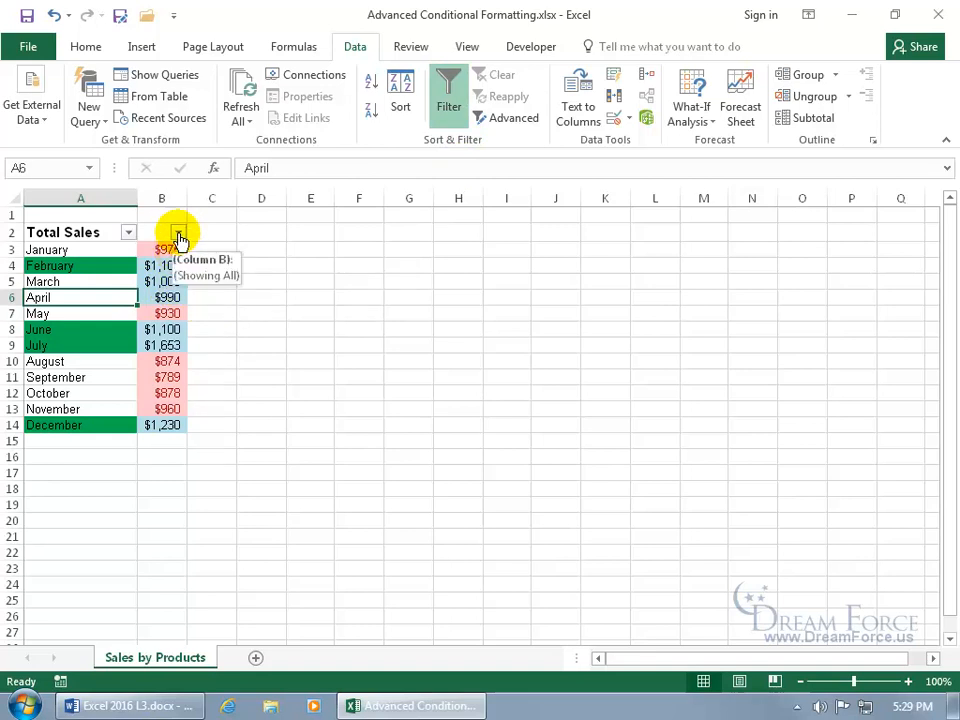
click(177, 231)
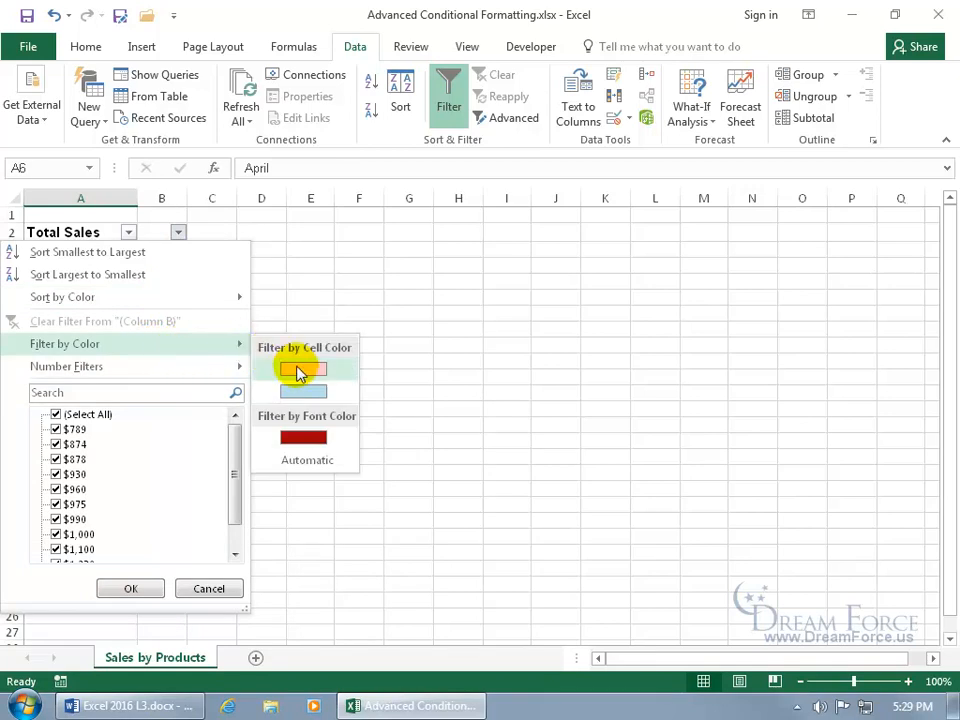
click(303, 370)
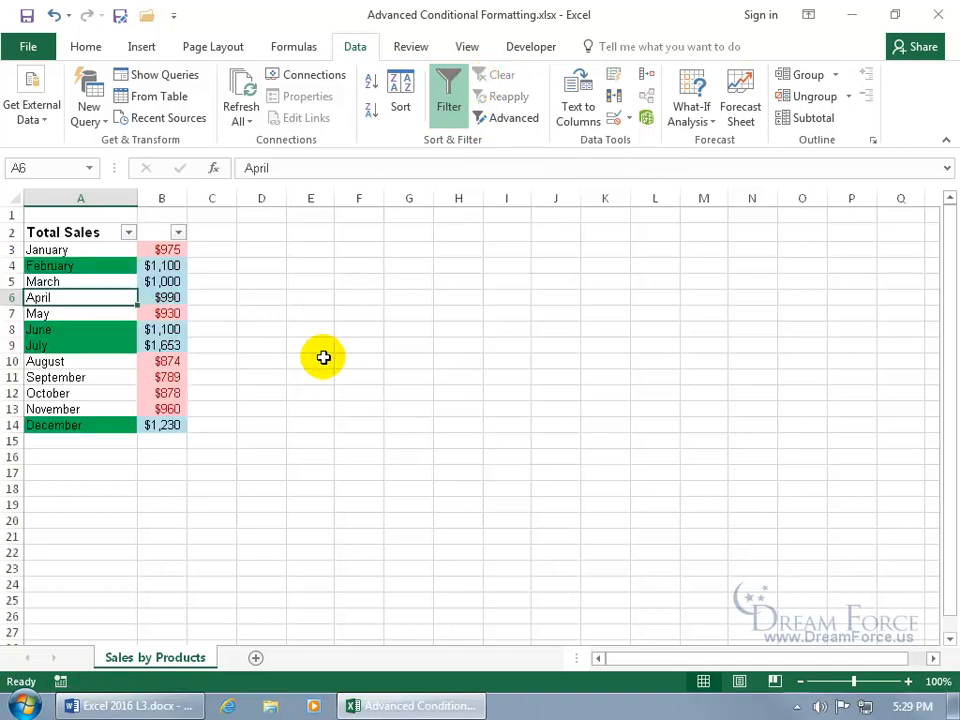
click(448, 96)
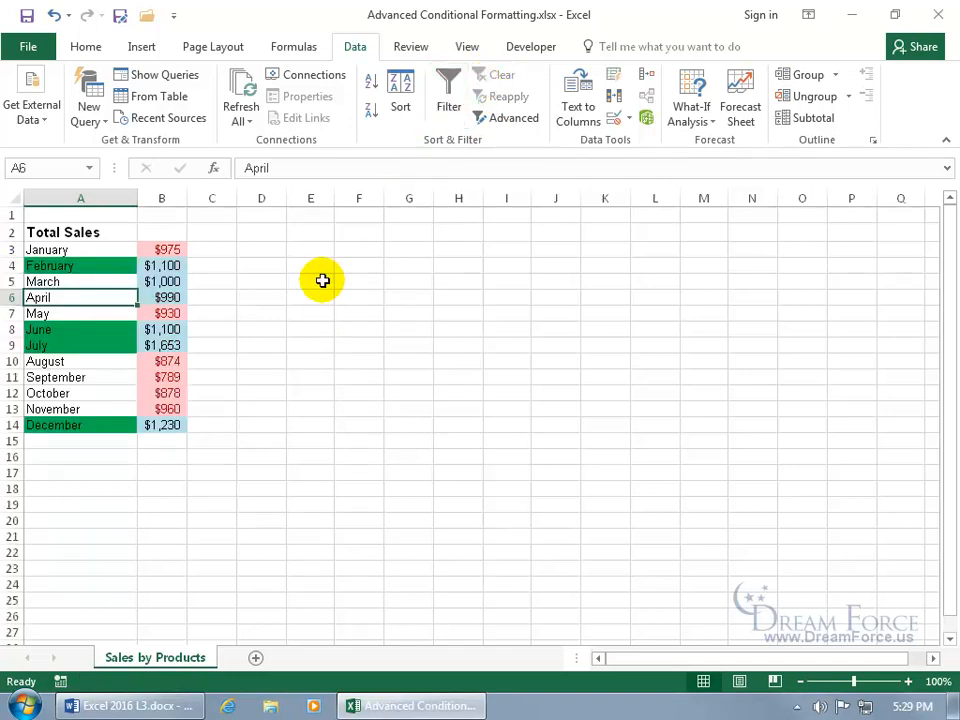